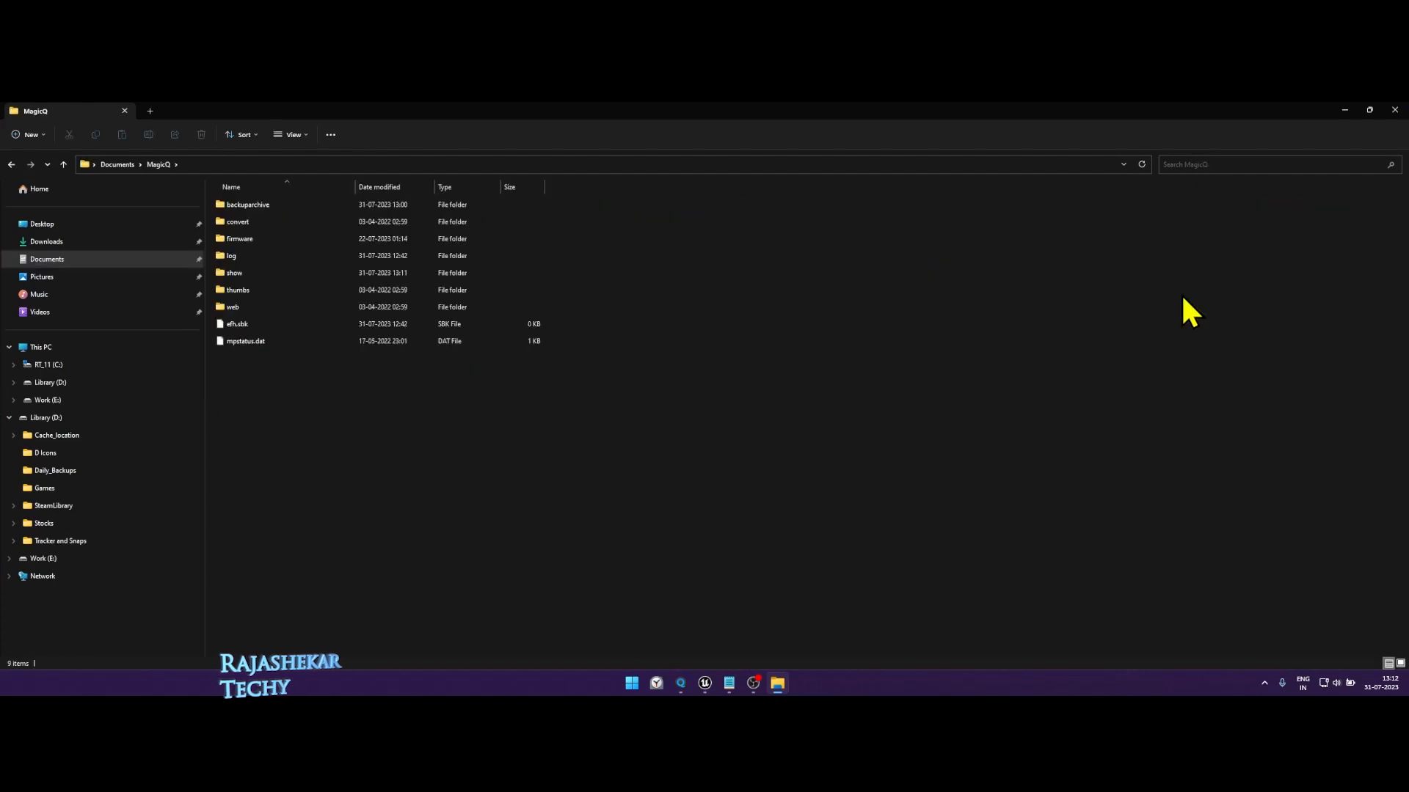
# Step: Open the MagicQ show folder and pick the previs show file
pyautogui.doubleClick(234, 272)
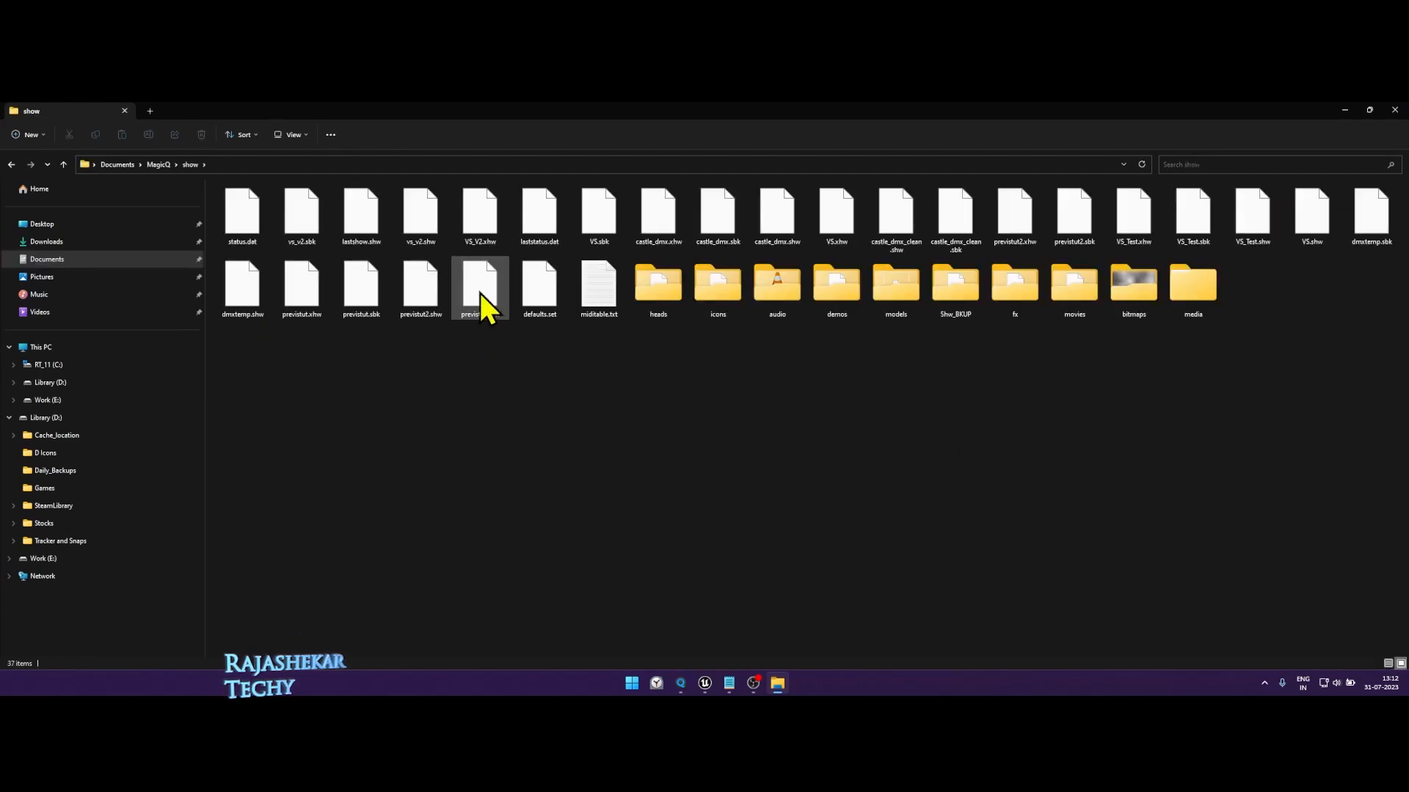
pyautogui.click(479, 215)
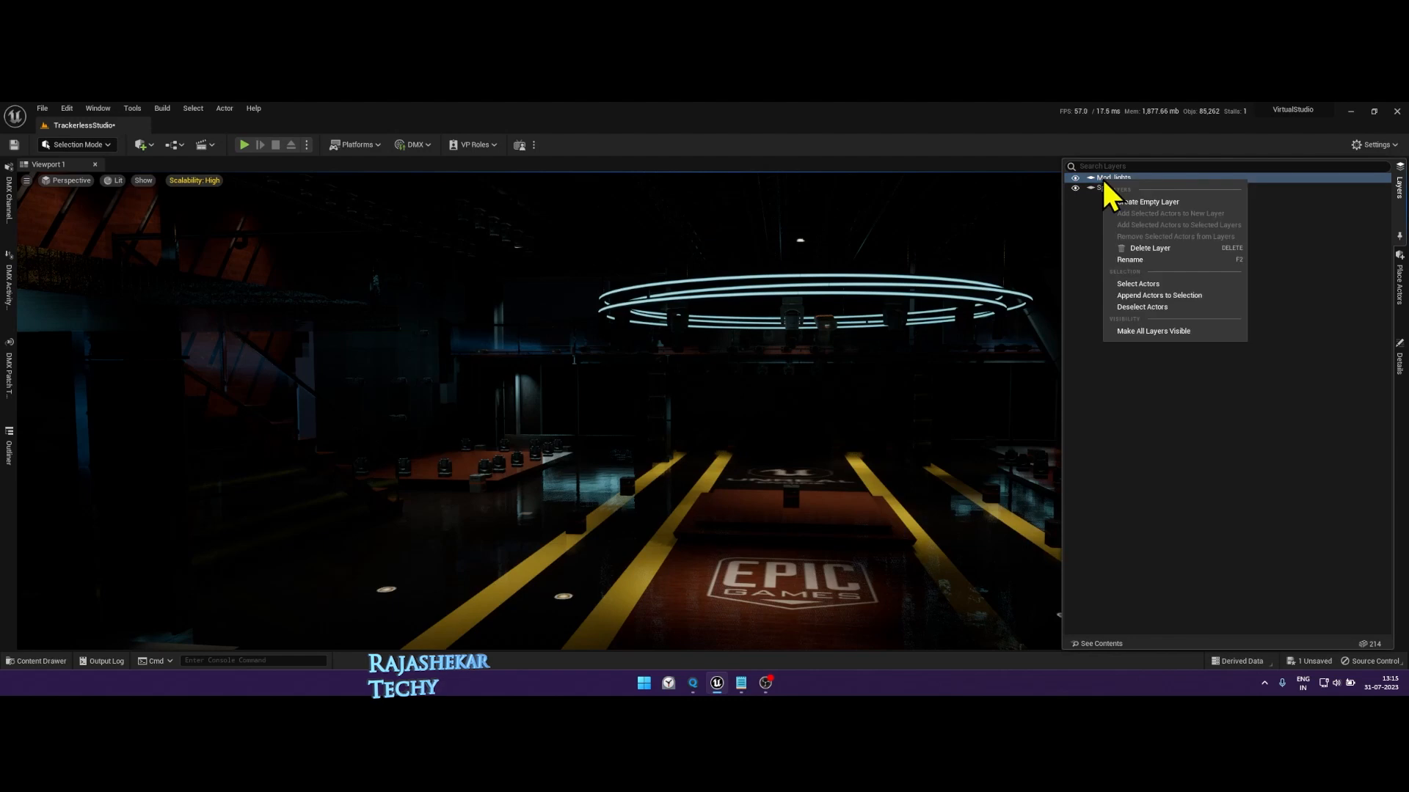
# Step: Select every actor on the scene layer from its context menu
pyautogui.click(1114, 177)
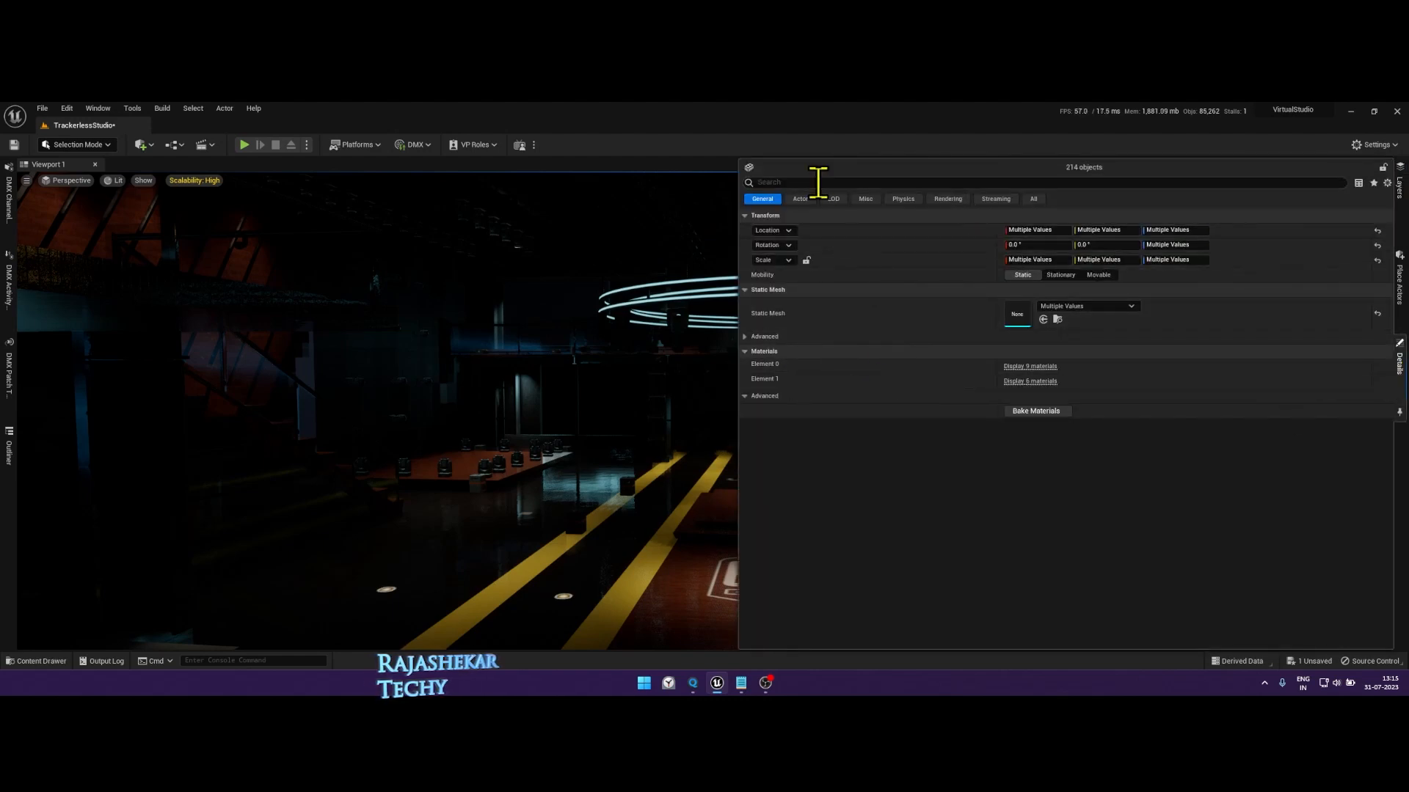
pyautogui.click(946, 198)
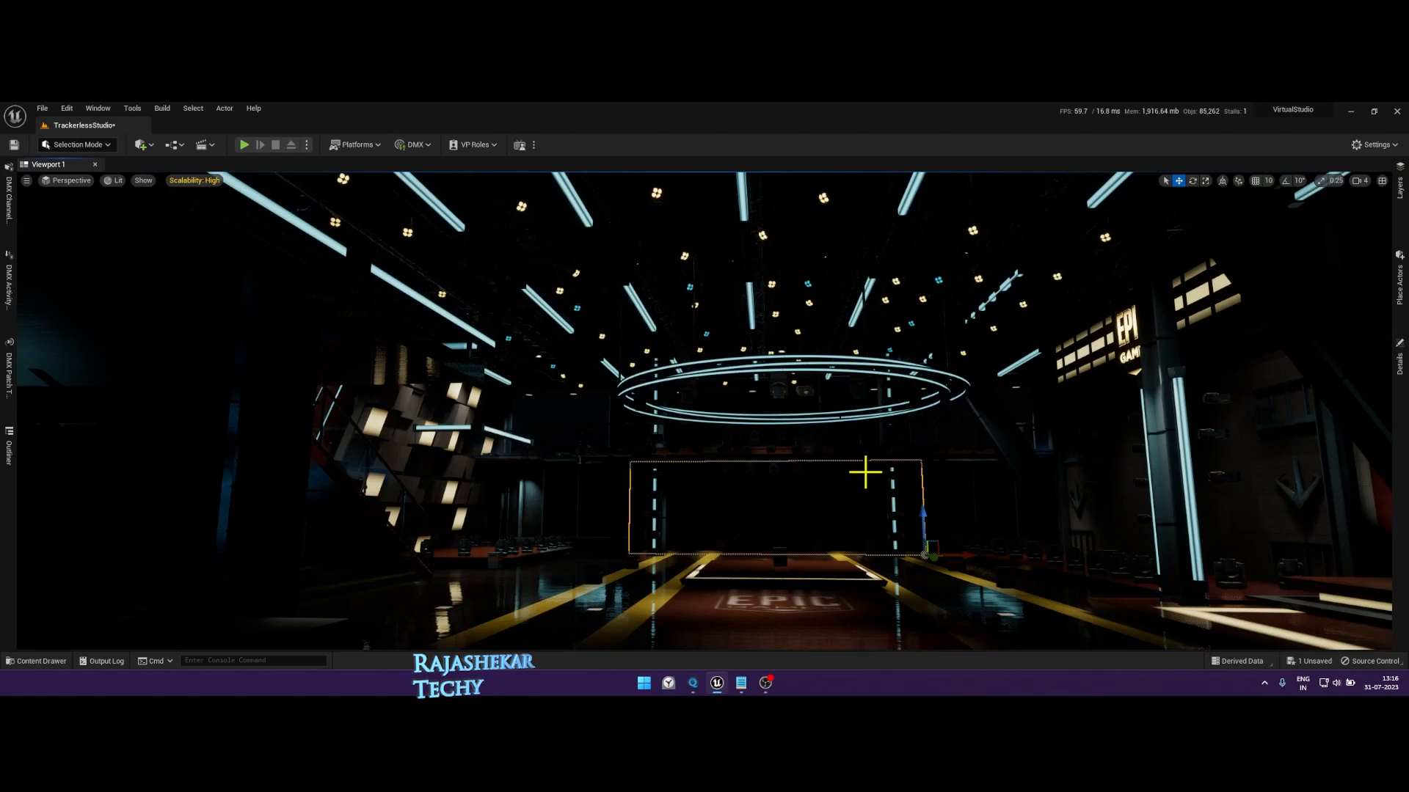
# Step: Show the Rendering settings for the 214 selected ceiling fixture actors
pyautogui.click(1399, 189)
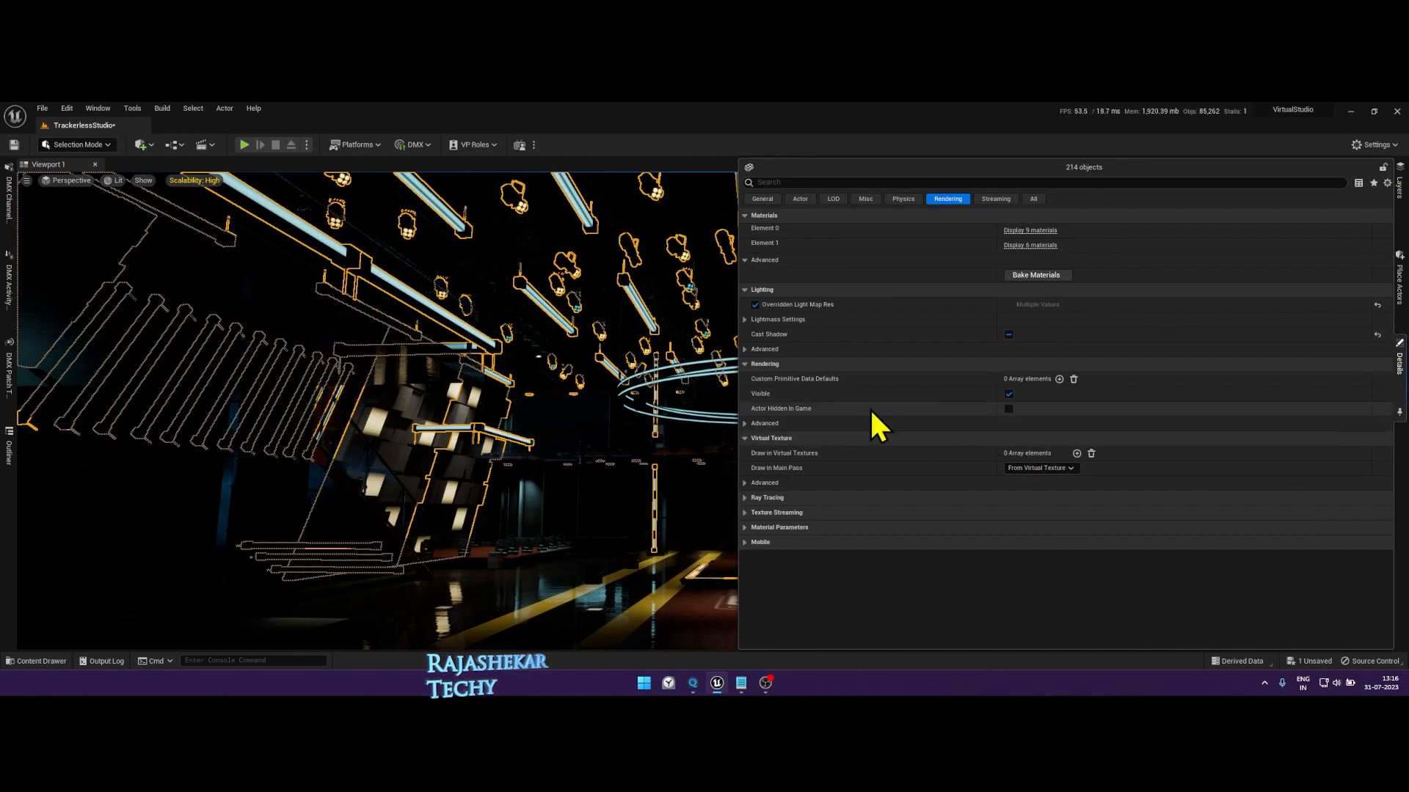
pyautogui.moveTo(804, 377)
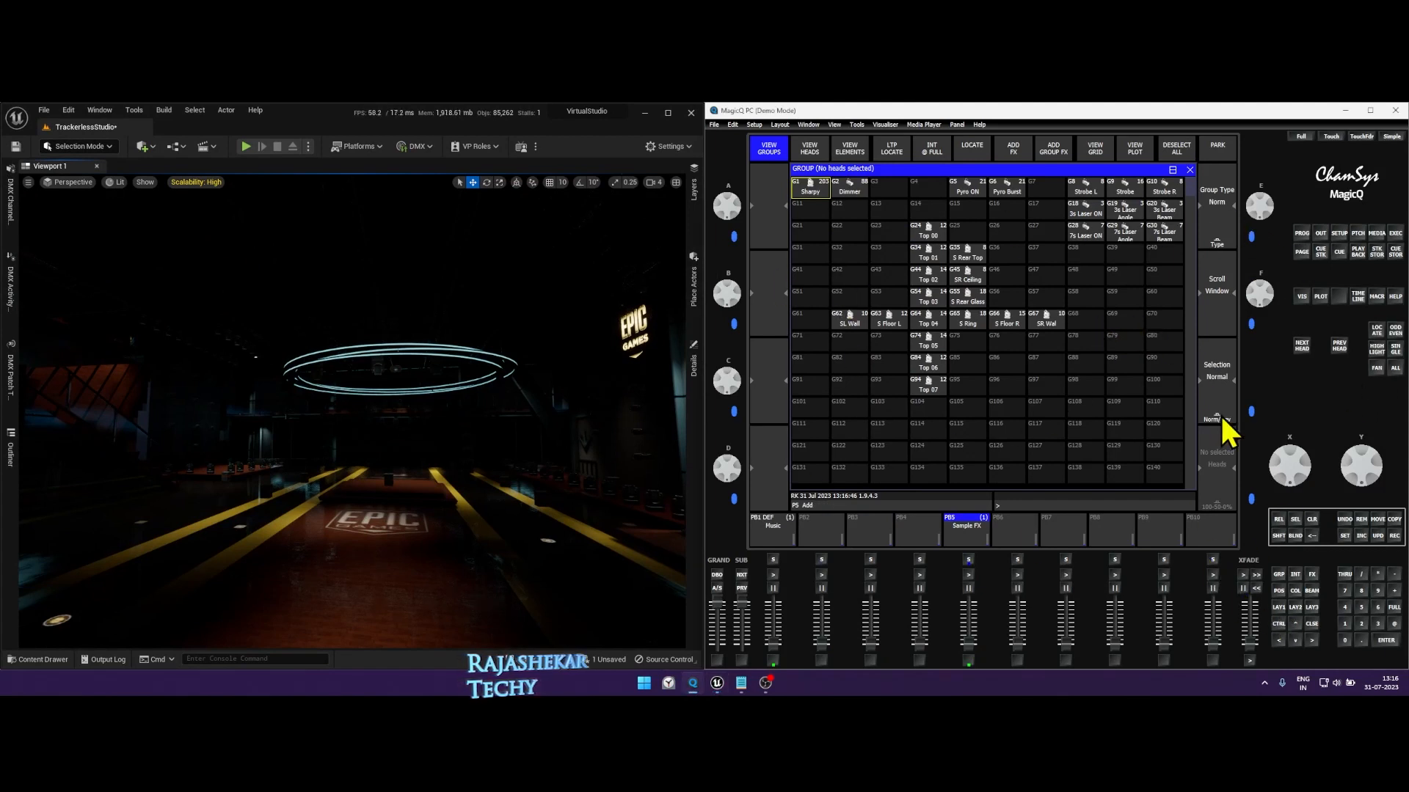
# Step: Select the SL Wall group (G62) so Sharpy heads 1–10 light the studio wall
pyautogui.click(1215, 418)
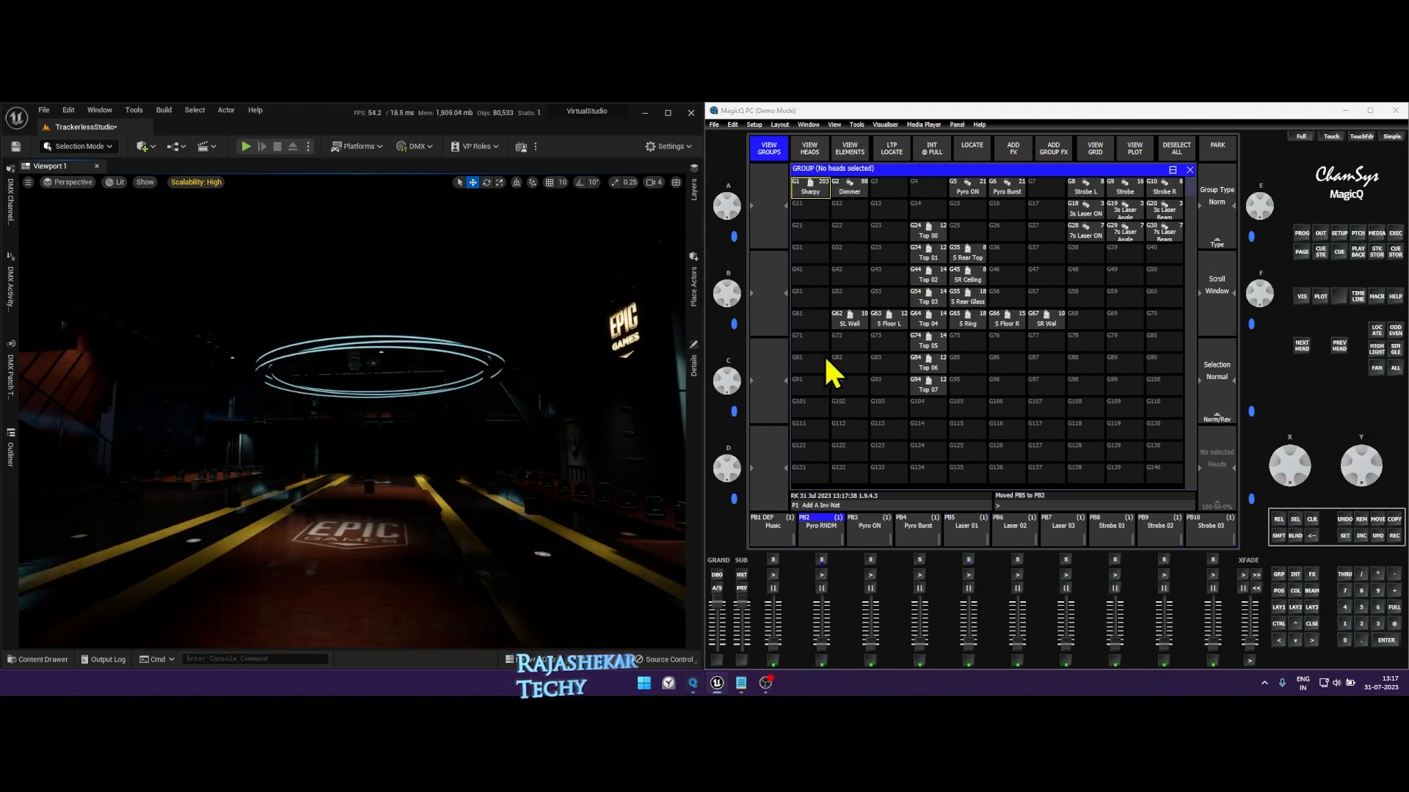
pyautogui.click(848, 318)
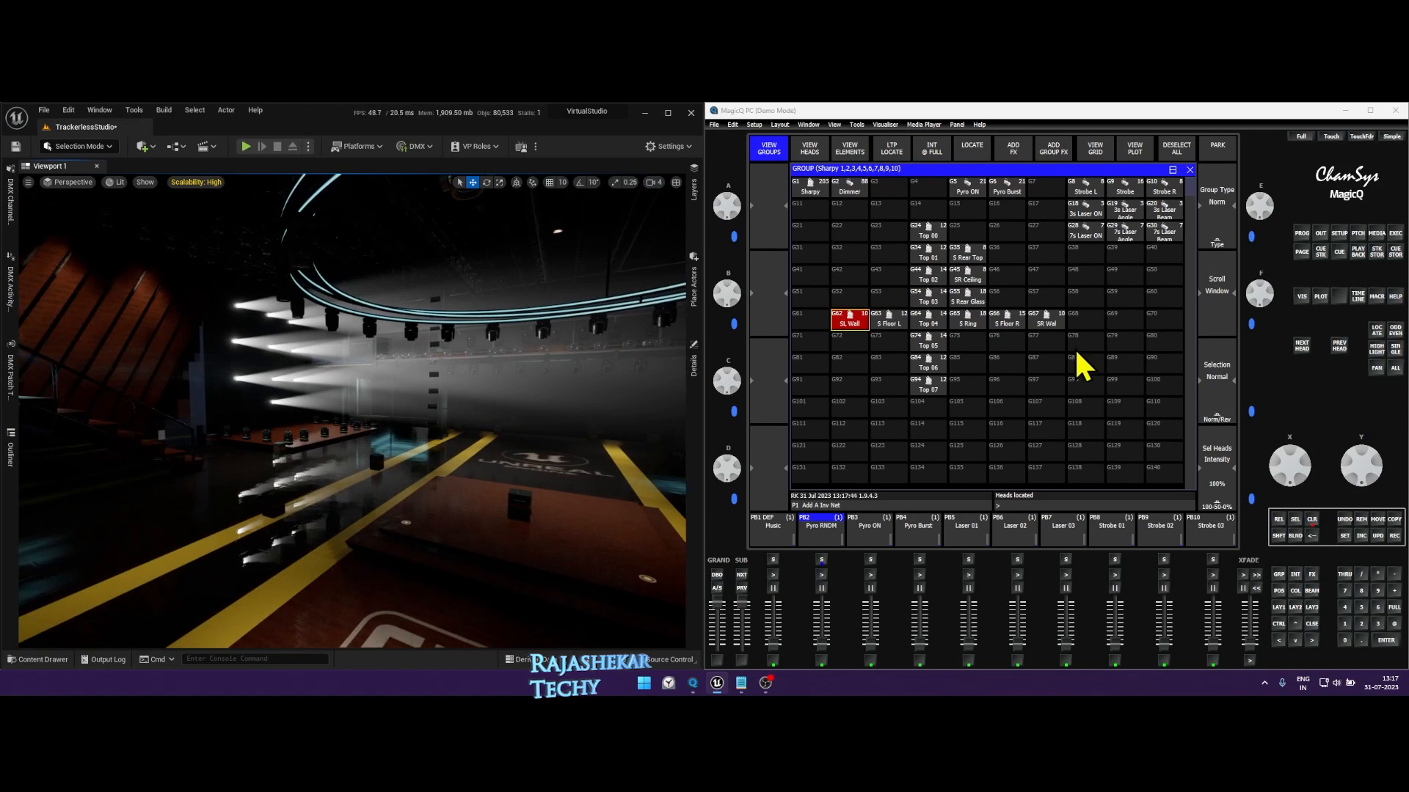
# Step: Switch to the S Rear Top sharpy group (G28) so the overhead sharpies beam
pyautogui.click(1044, 318)
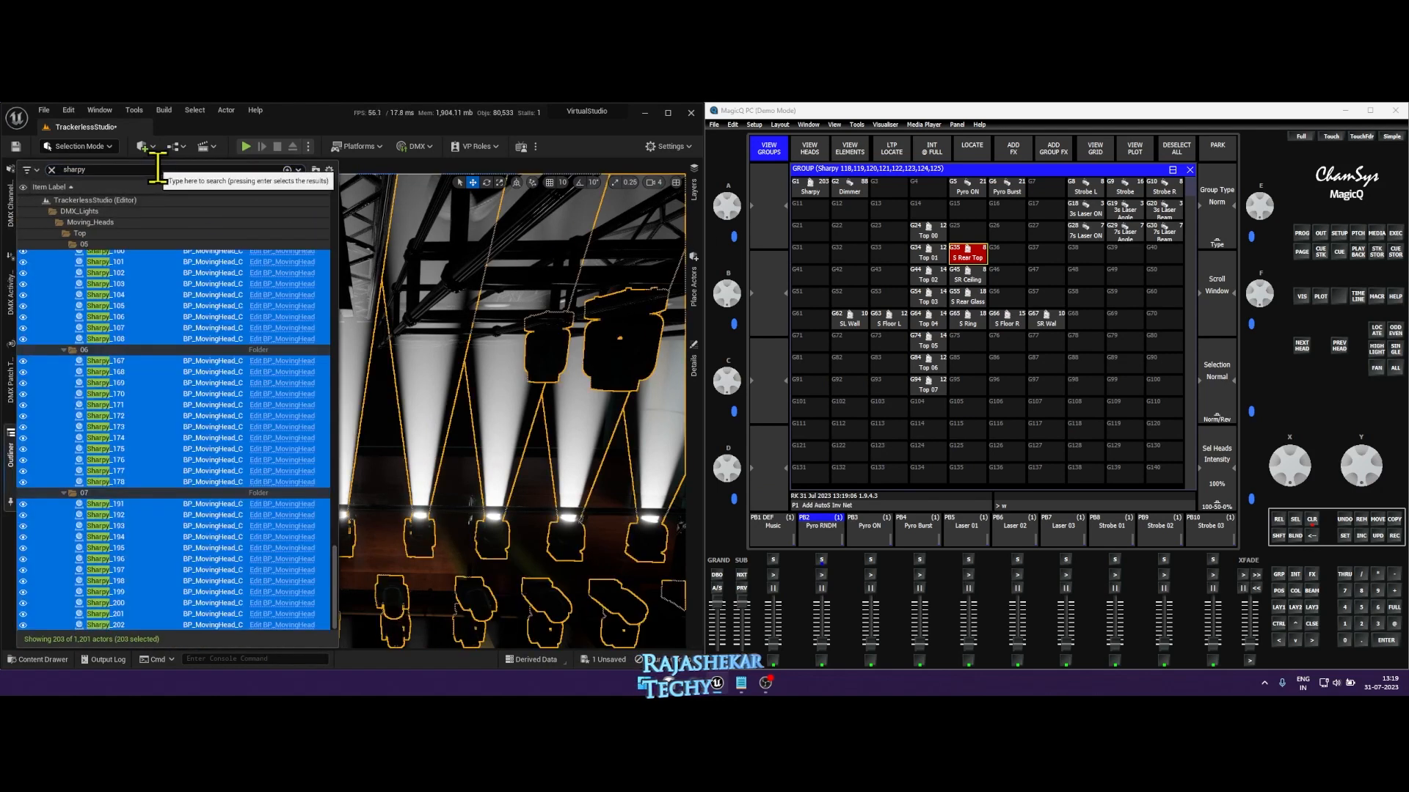
# Step: Set the sharpy fixtures' Light Intensity Max to 3000 under DMX Light Fixture
pyautogui.click(693, 345)
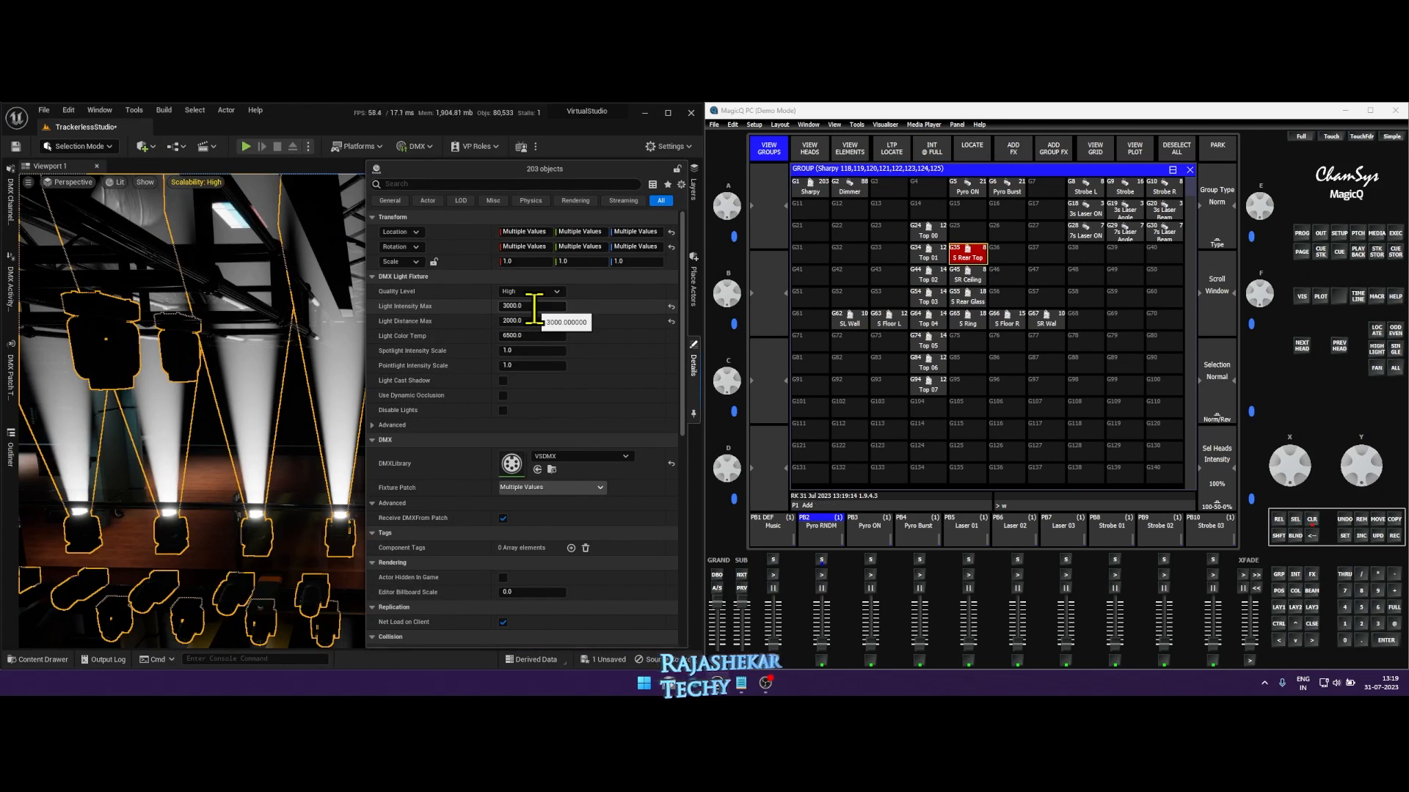
pyautogui.write('200')
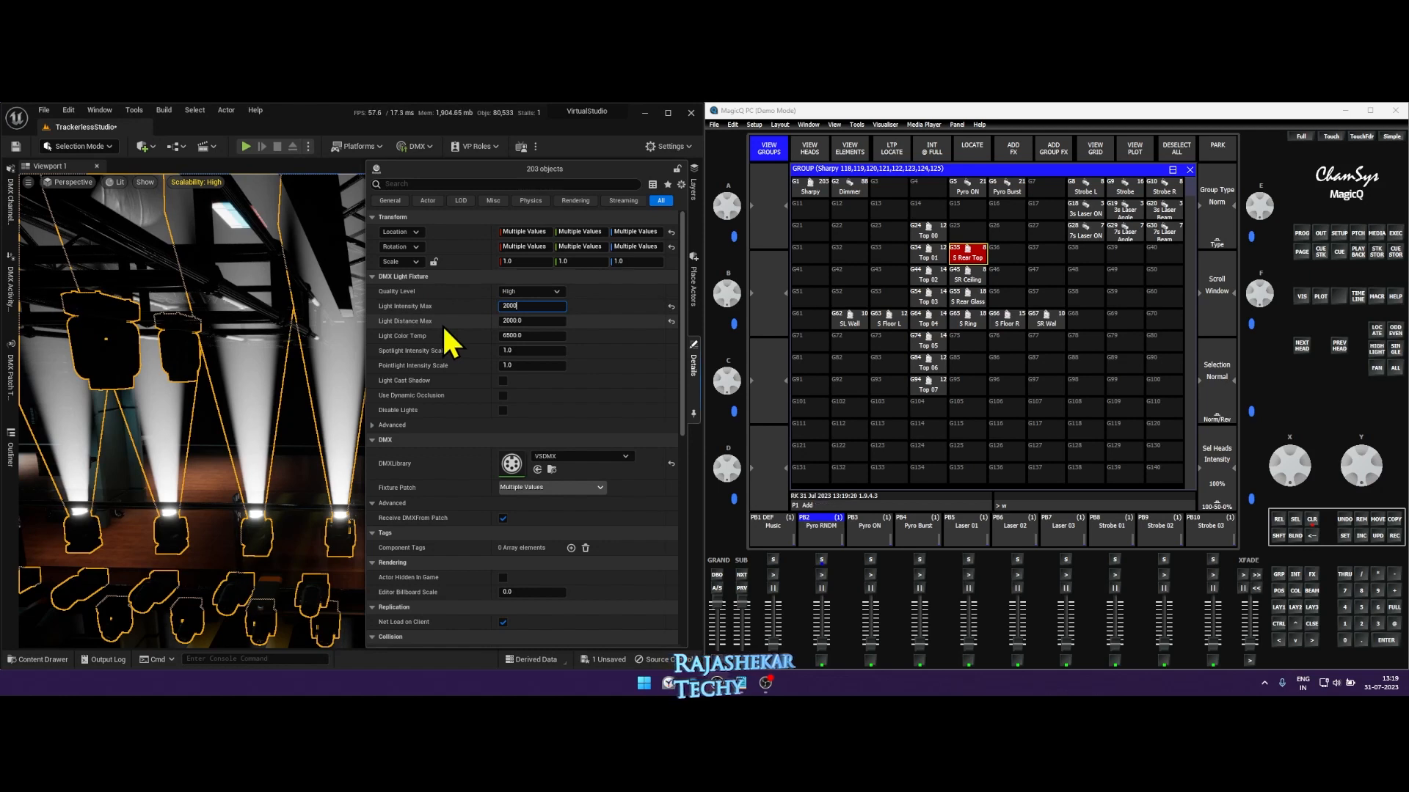
pyautogui.tripleClick(531, 305)
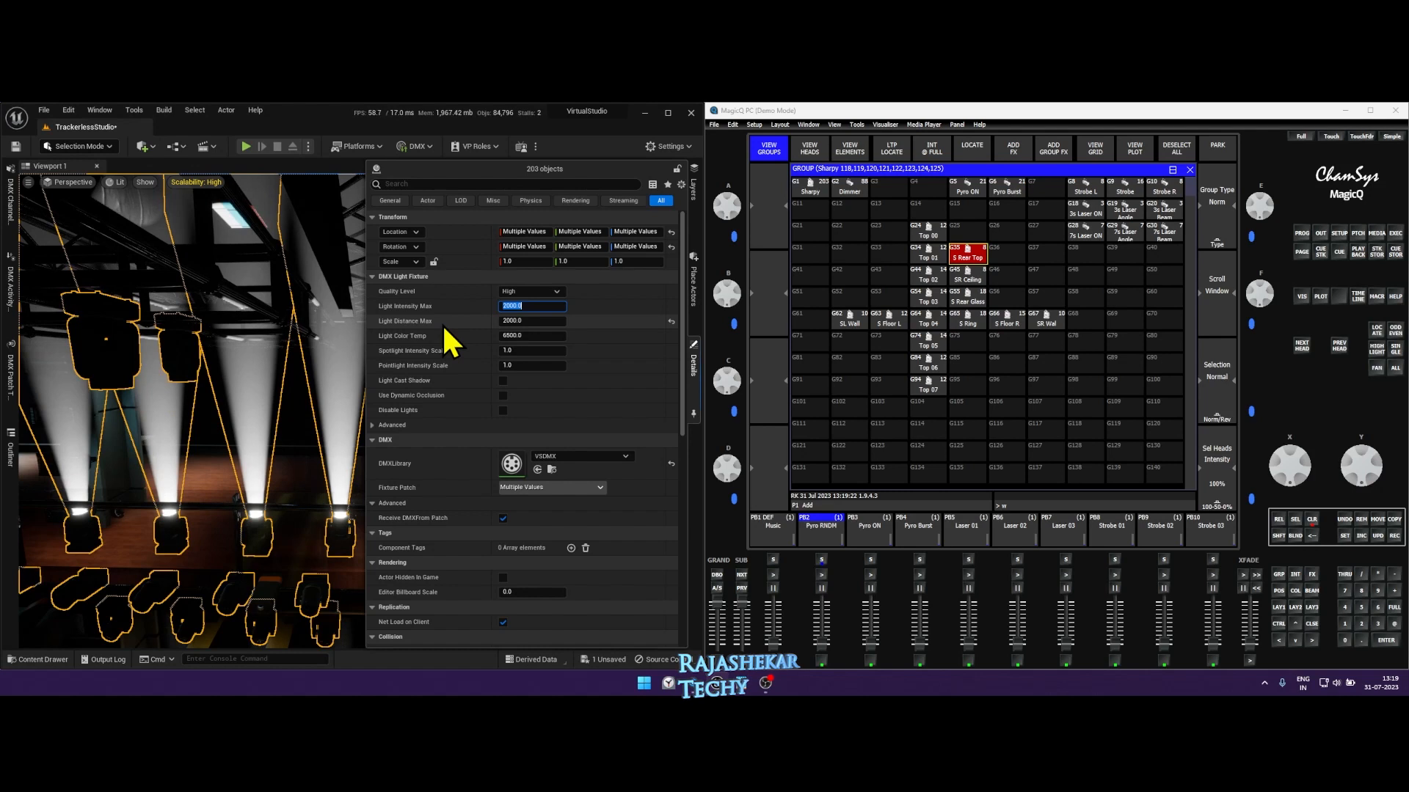
pyautogui.write('3000')
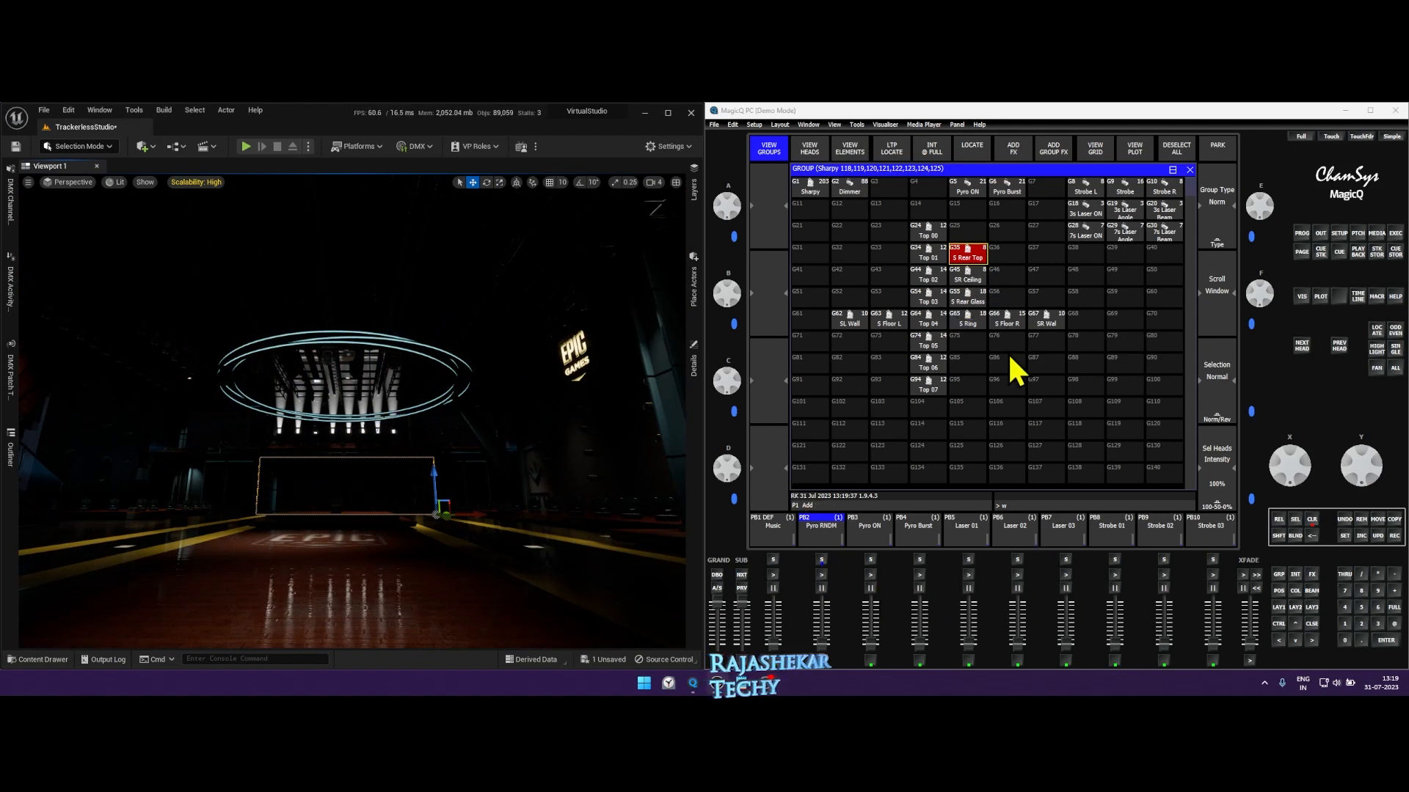
pyautogui.moveTo(1093, 562)
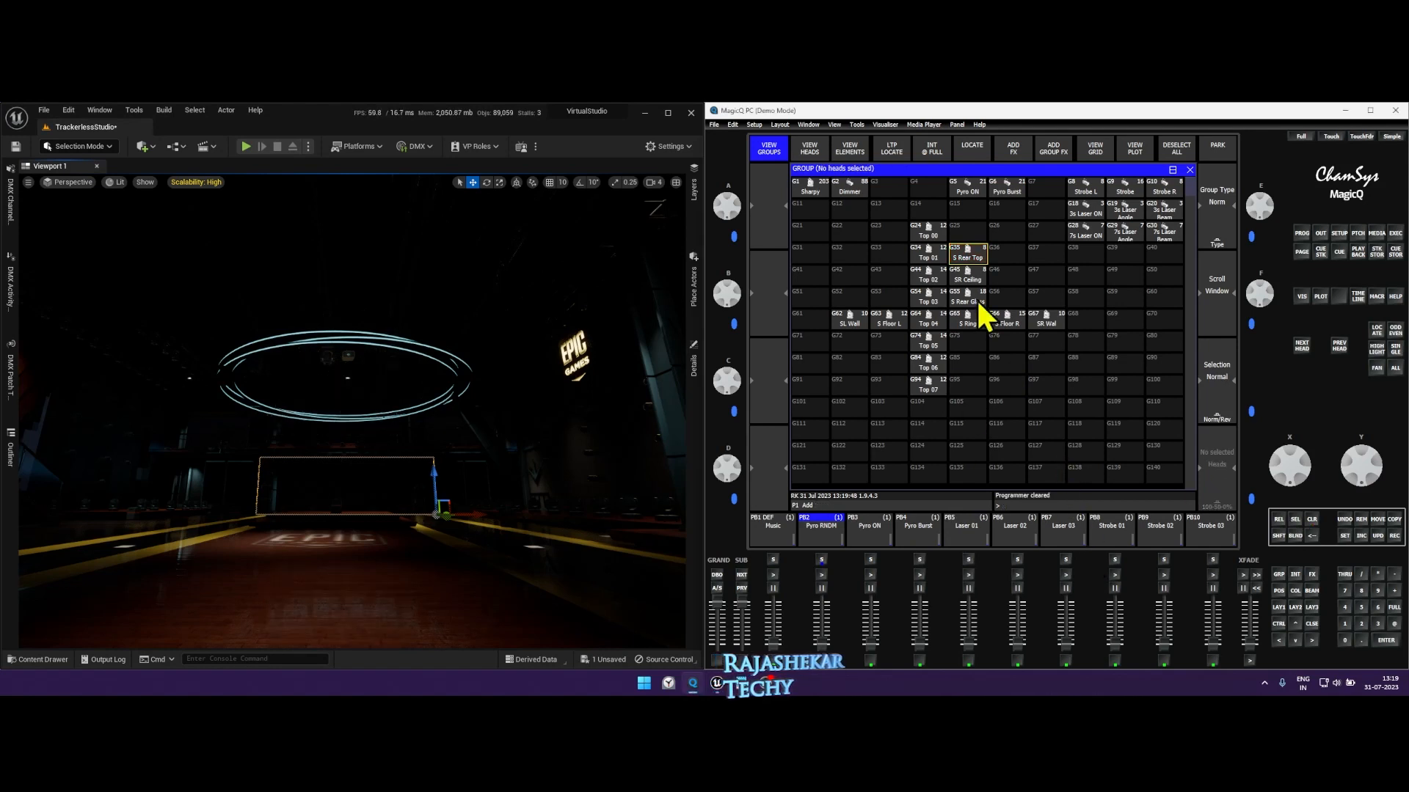
pyautogui.click(967, 275)
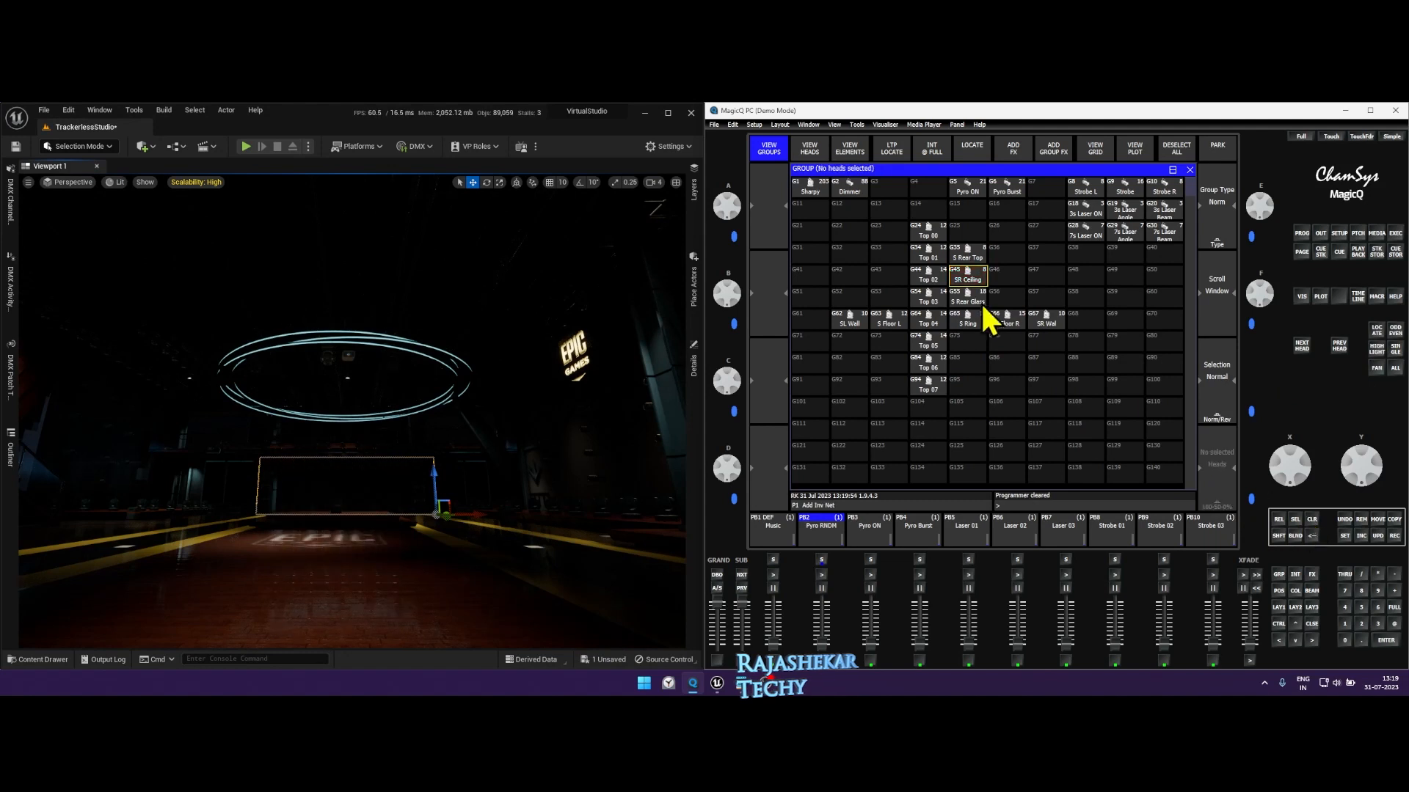
pyautogui.click(967, 296)
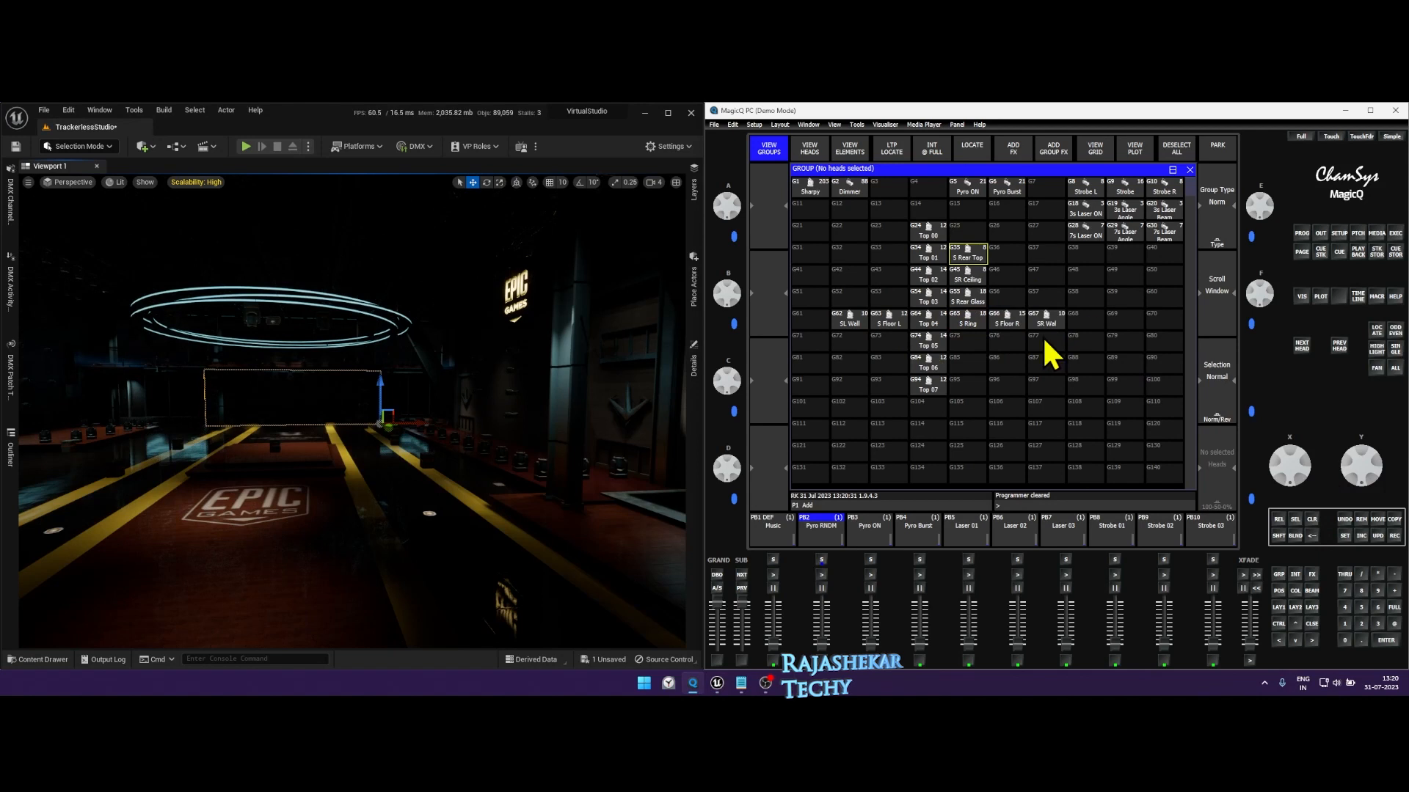
pyautogui.moveTo(822, 203)
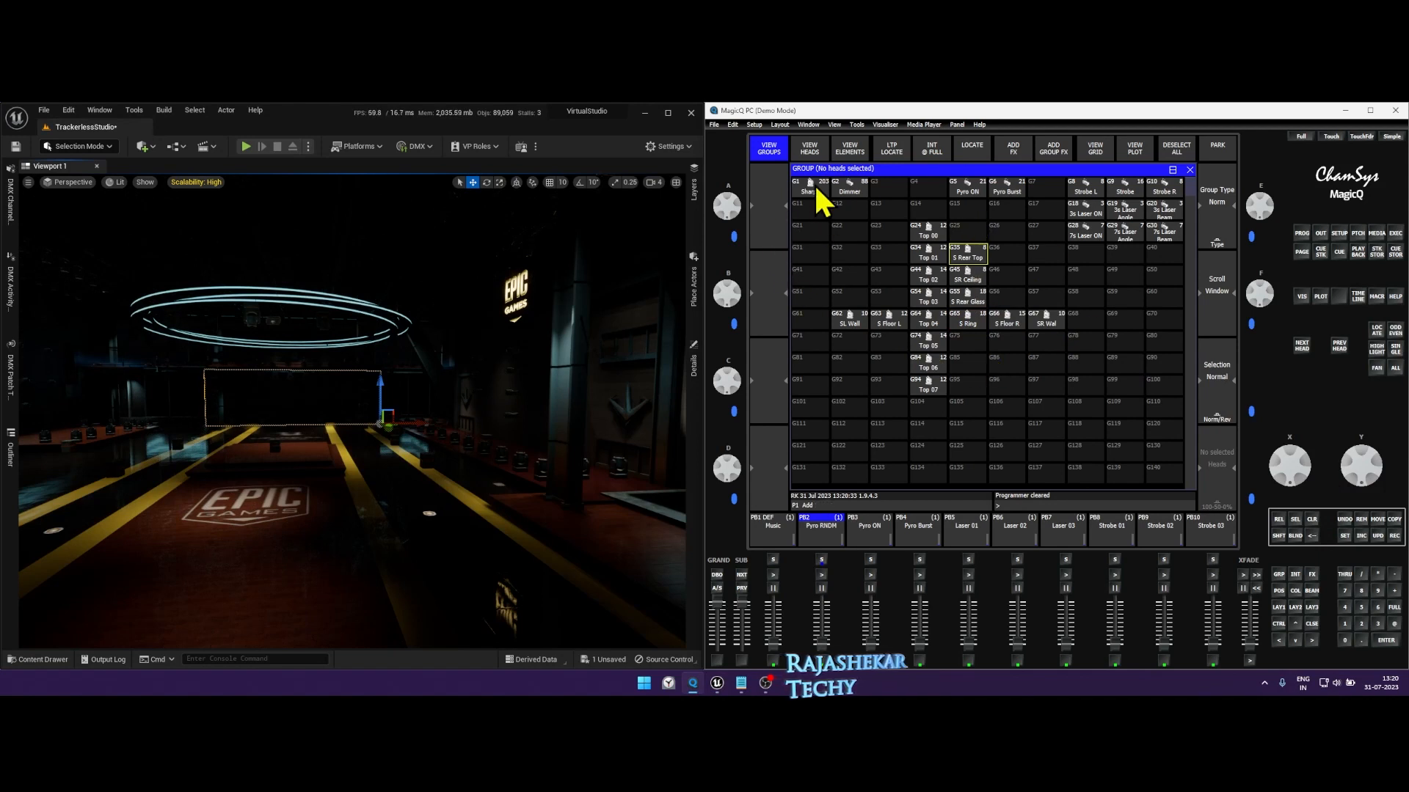
pyautogui.click(809, 186)
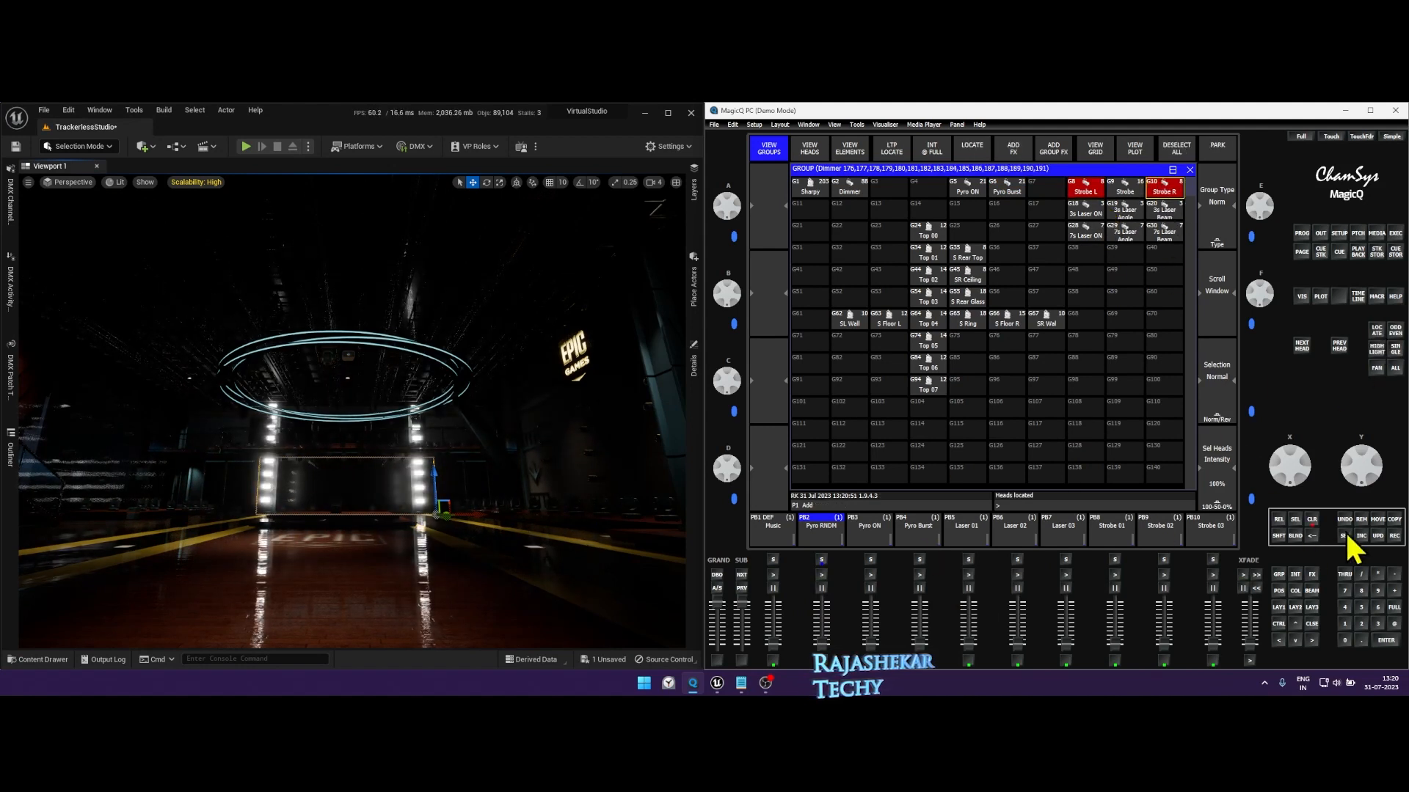
pyautogui.click(1177, 149)
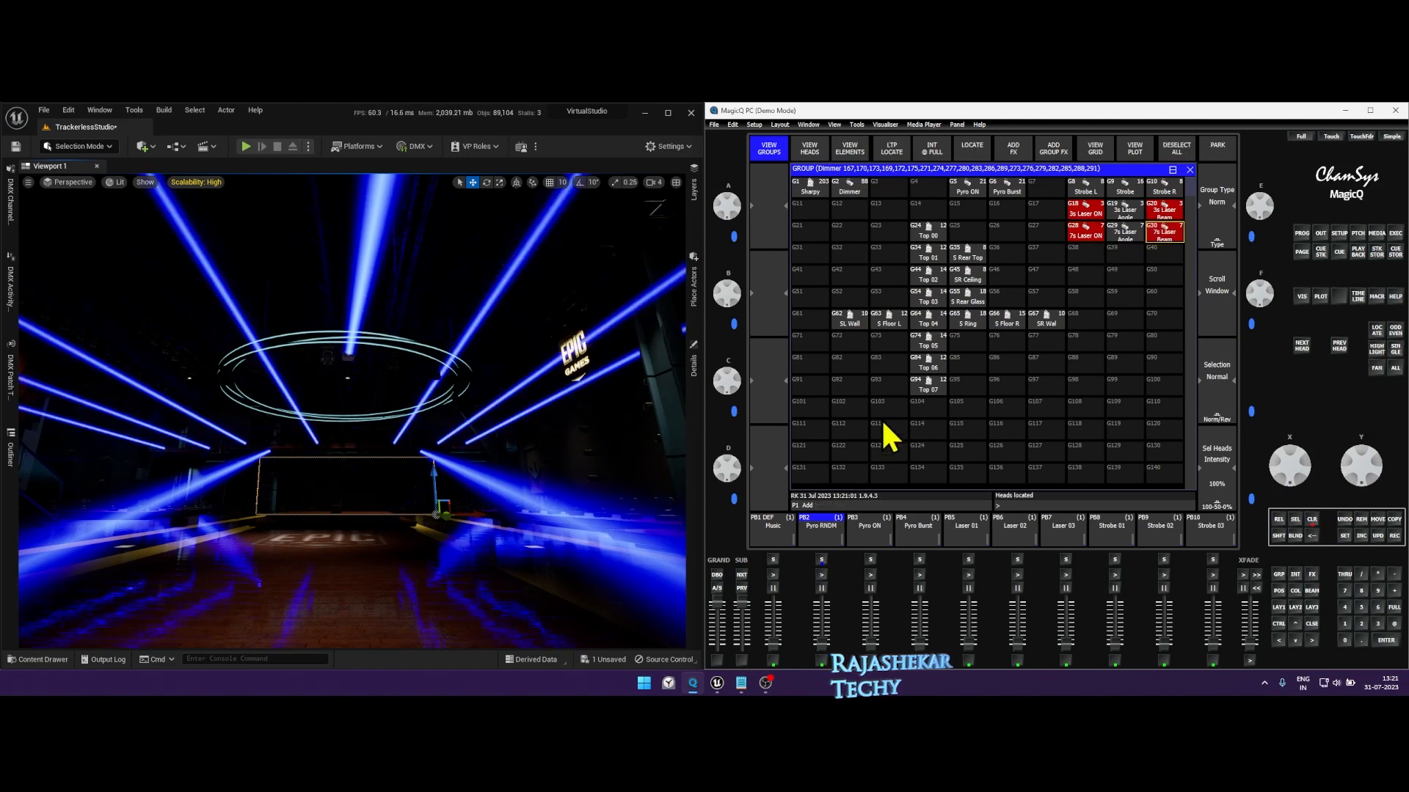
pyautogui.moveTo(399, 534)
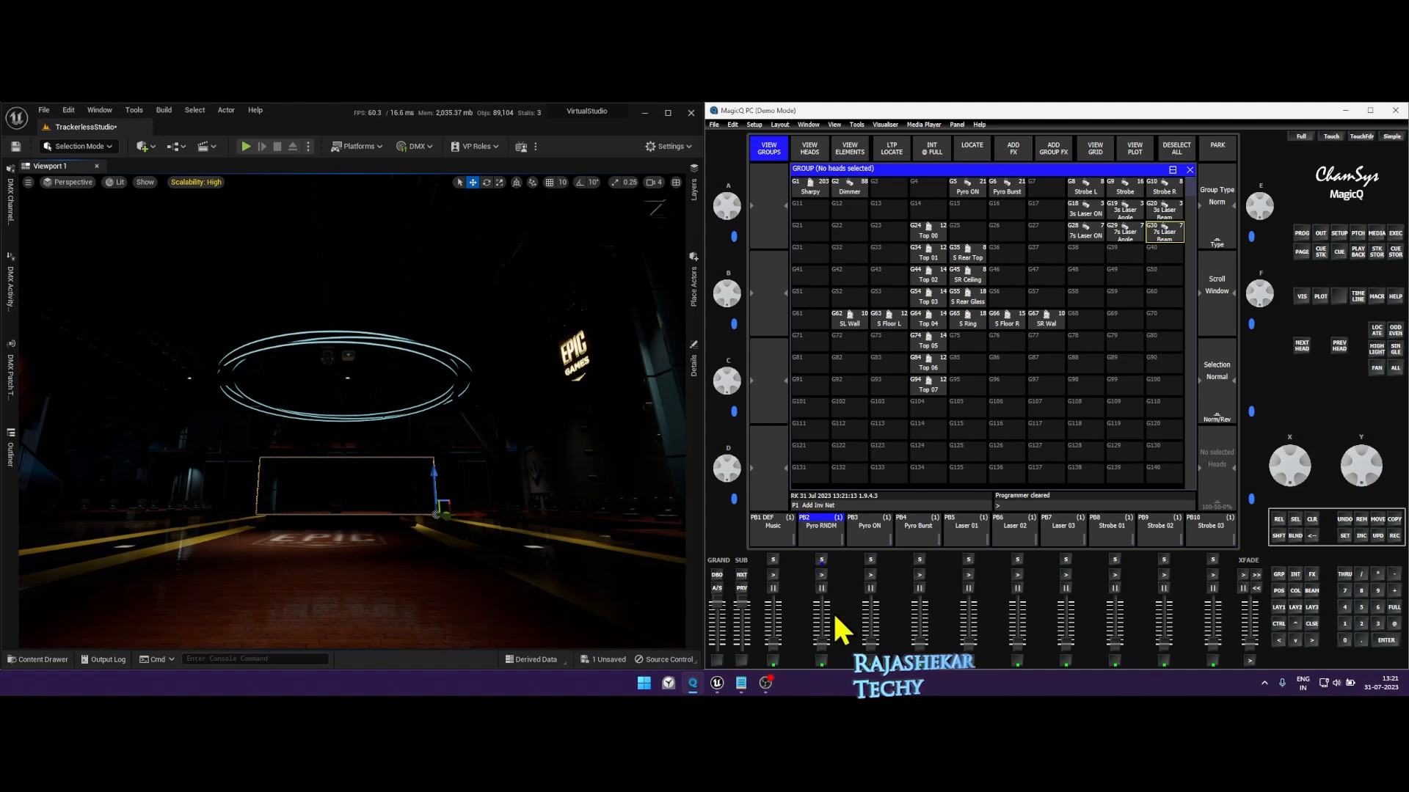
# Step: Test the last sharpy playback, then include PB2's Rear Sharpy 02 cue into the programmer
pyautogui.click(918, 525)
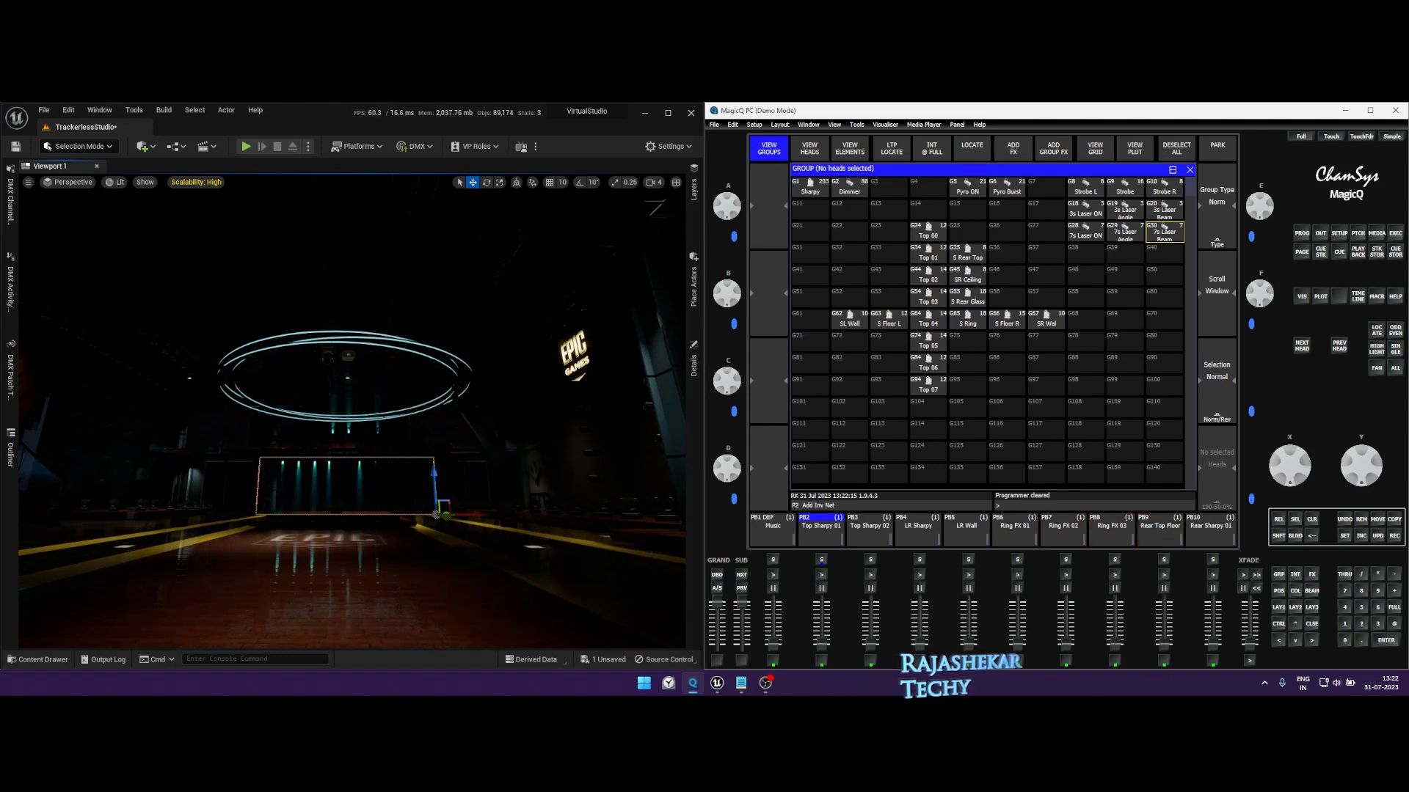
pyautogui.click(1208, 525)
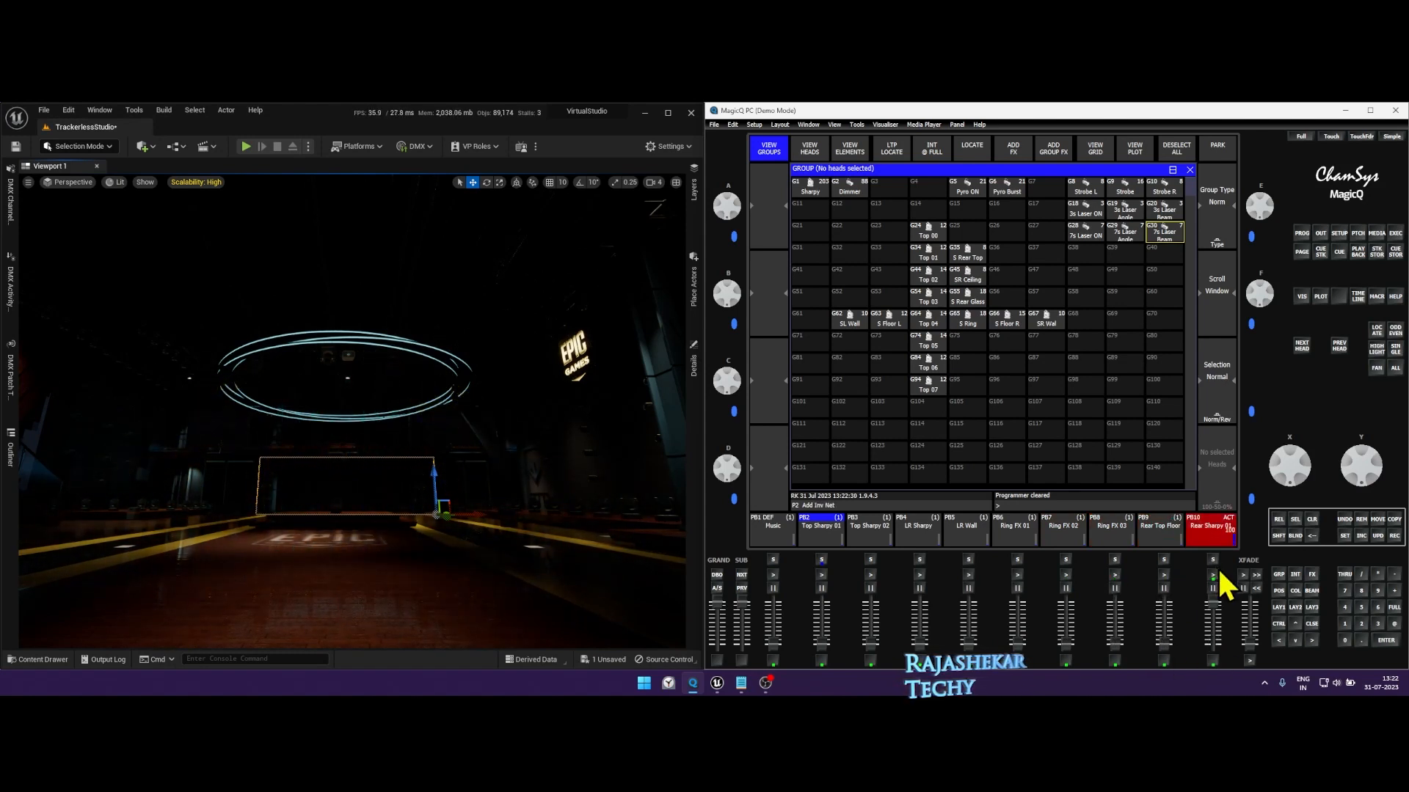
pyautogui.click(819, 527)
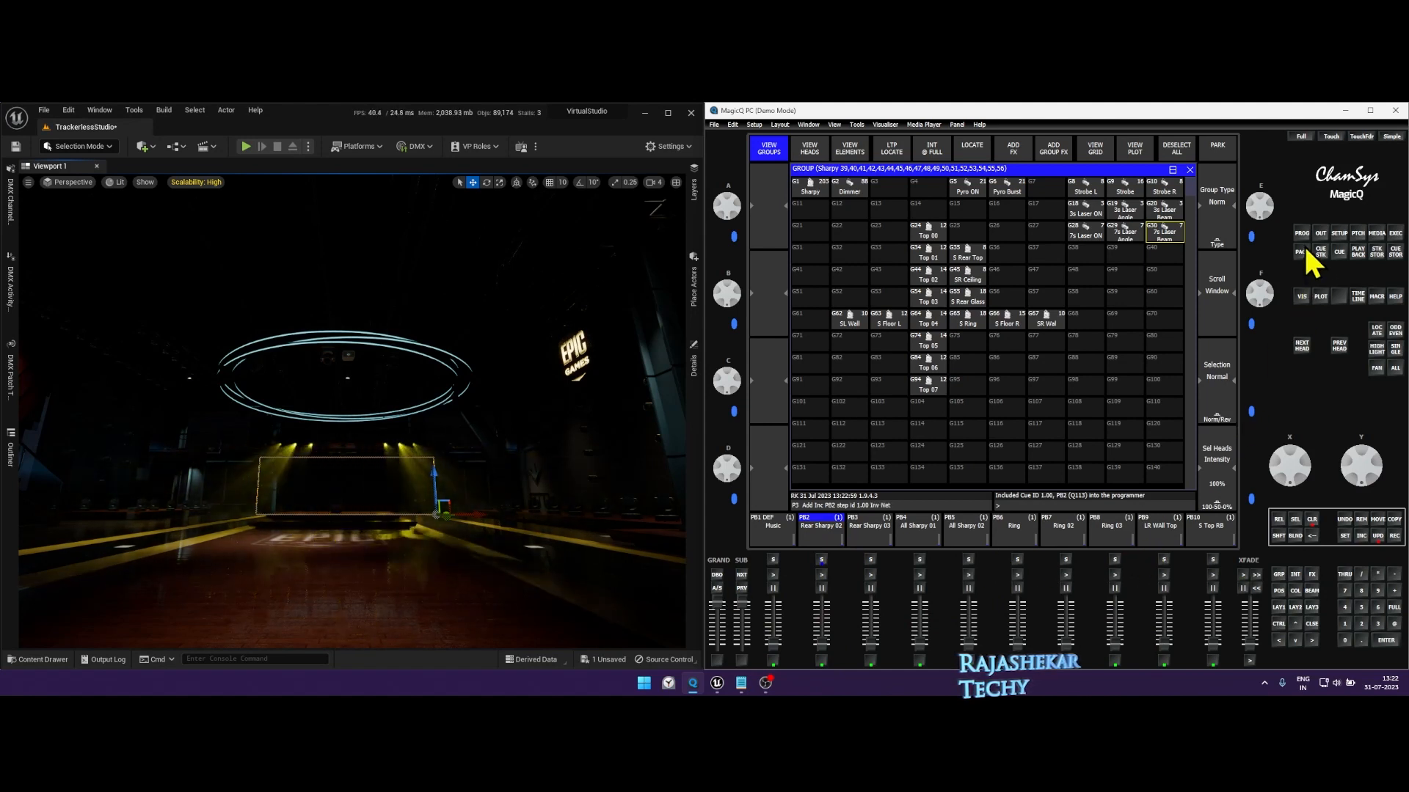
# Step: Set the pulse effect speed to 0.50 s in the Programmer FX view
pyautogui.click(848, 148)
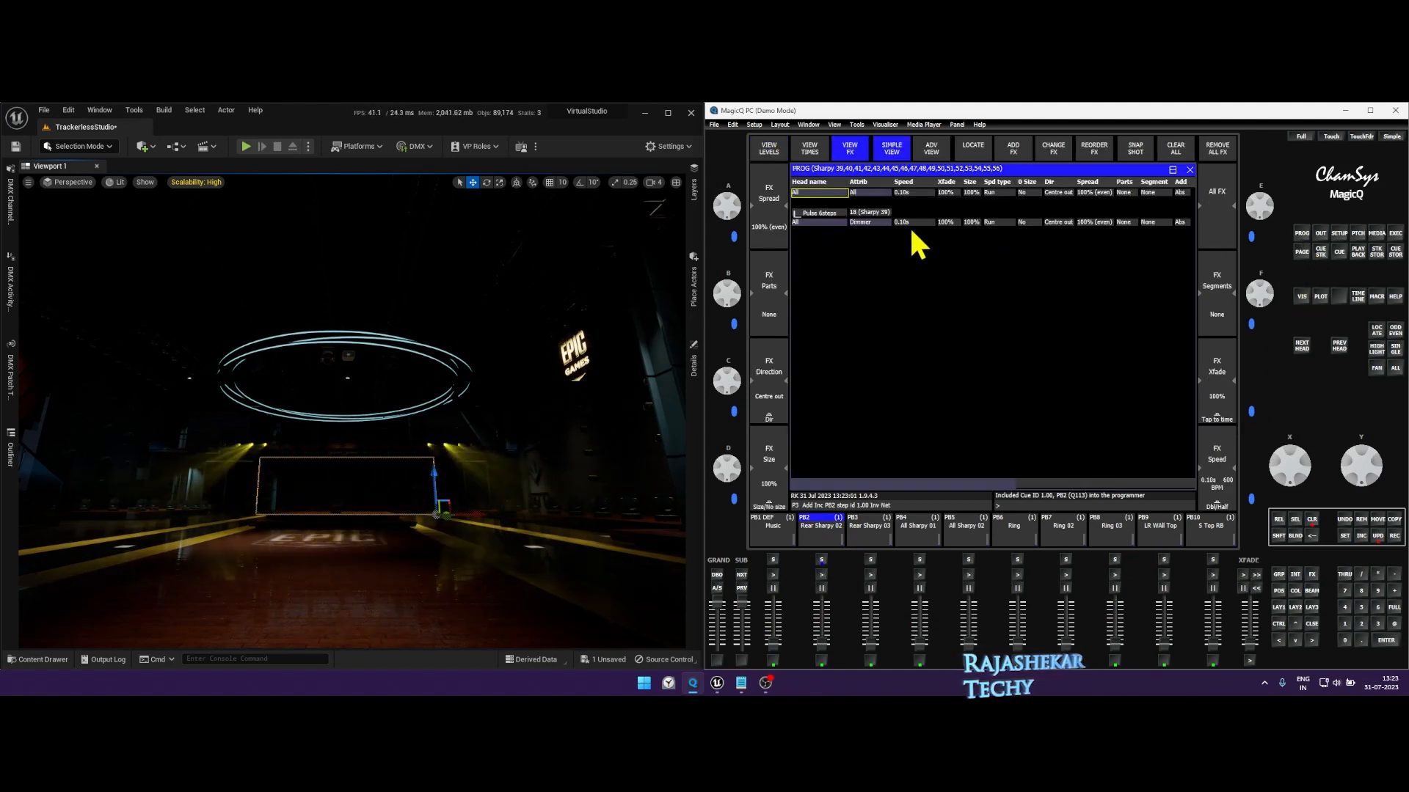
pyautogui.click(902, 222)
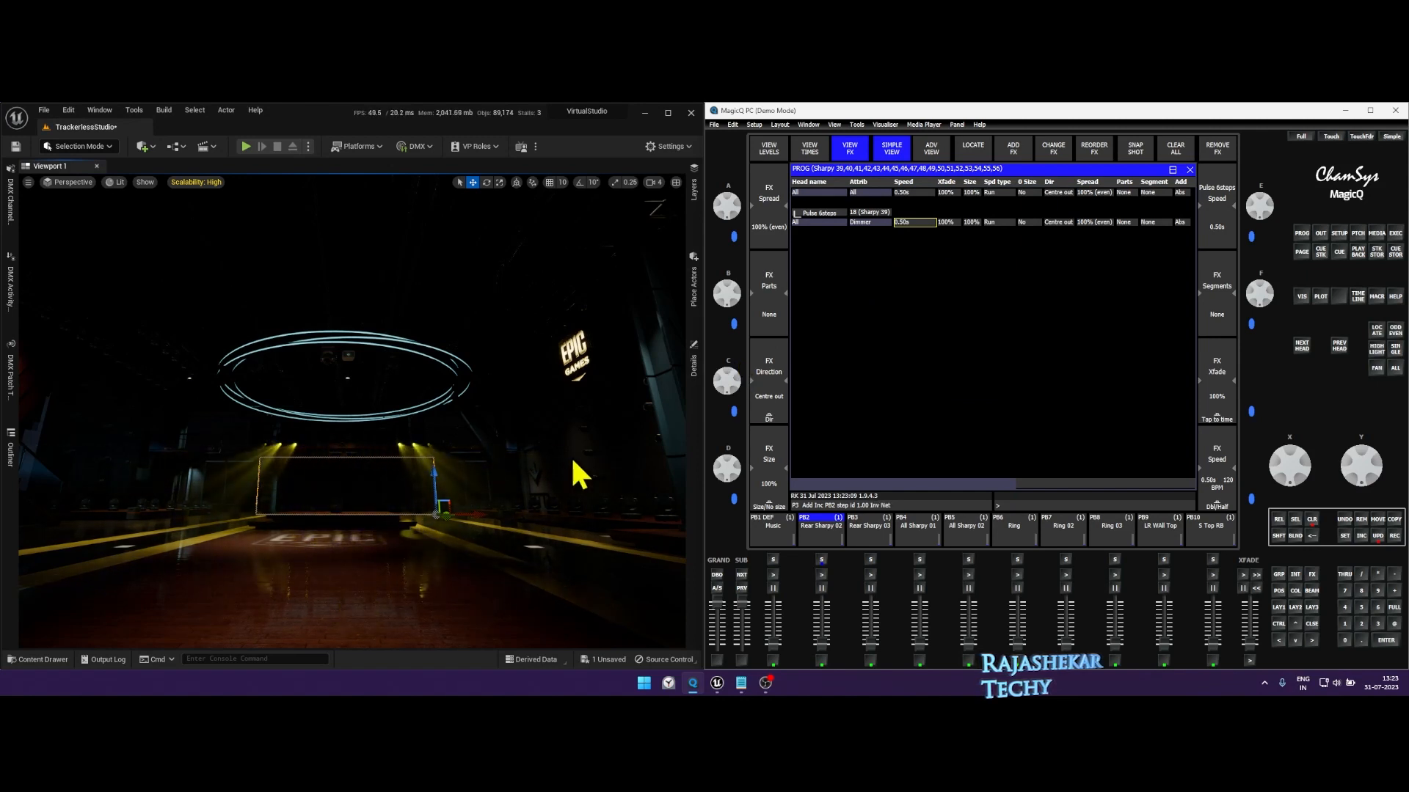
pyautogui.click(901, 222)
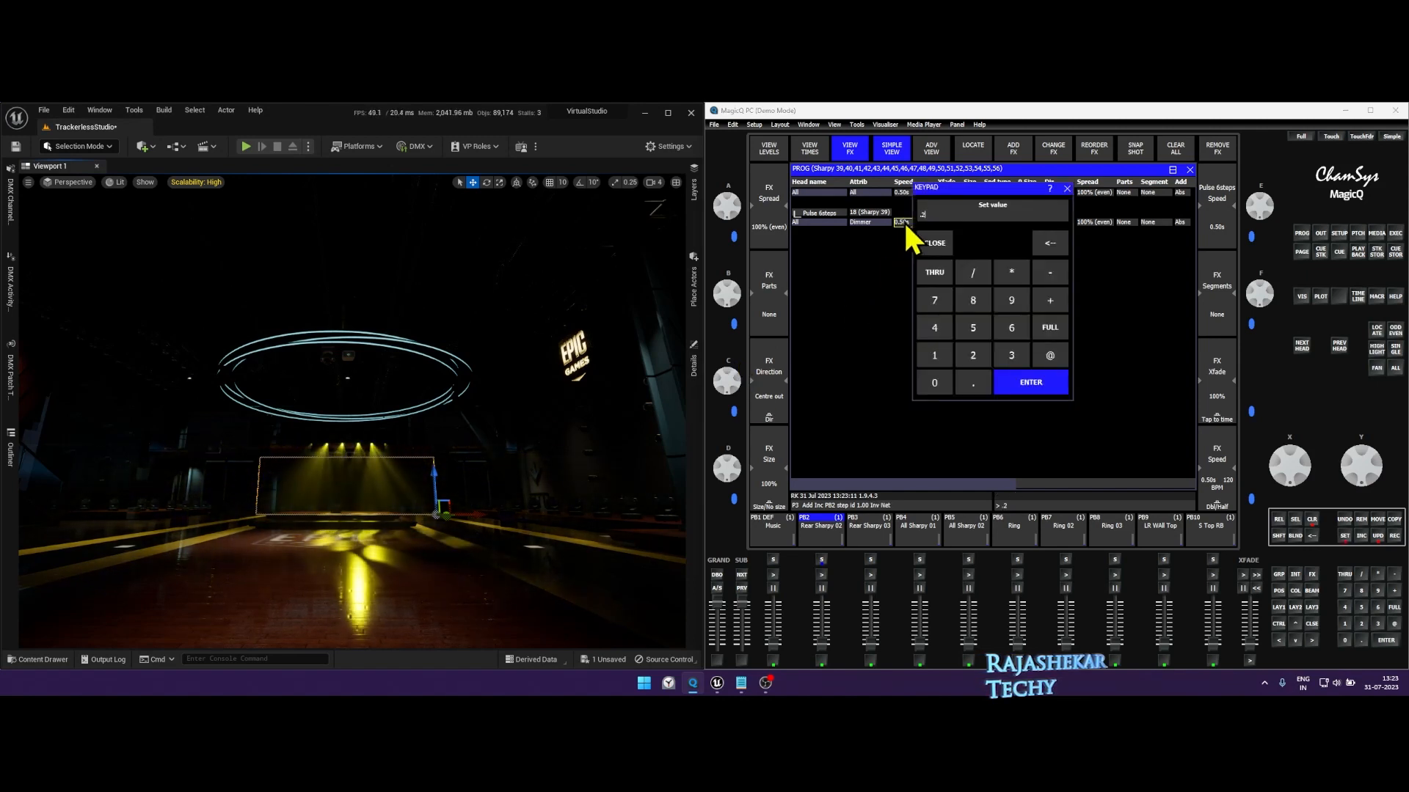
pyautogui.click(1029, 382)
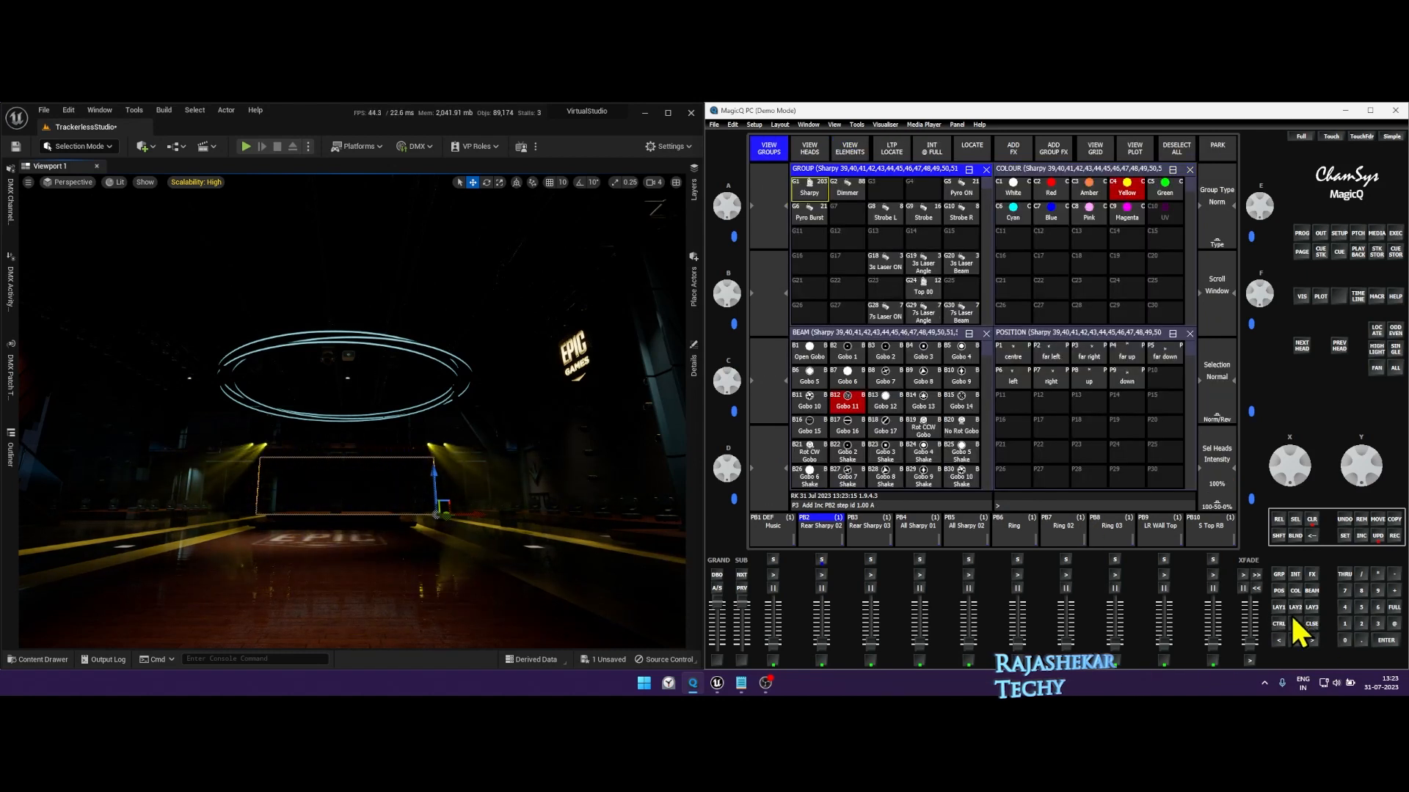
# Step: Colour the sharpies Amber, update the cue, and fire the All Sharpy 01 playback
pyautogui.click(1087, 192)
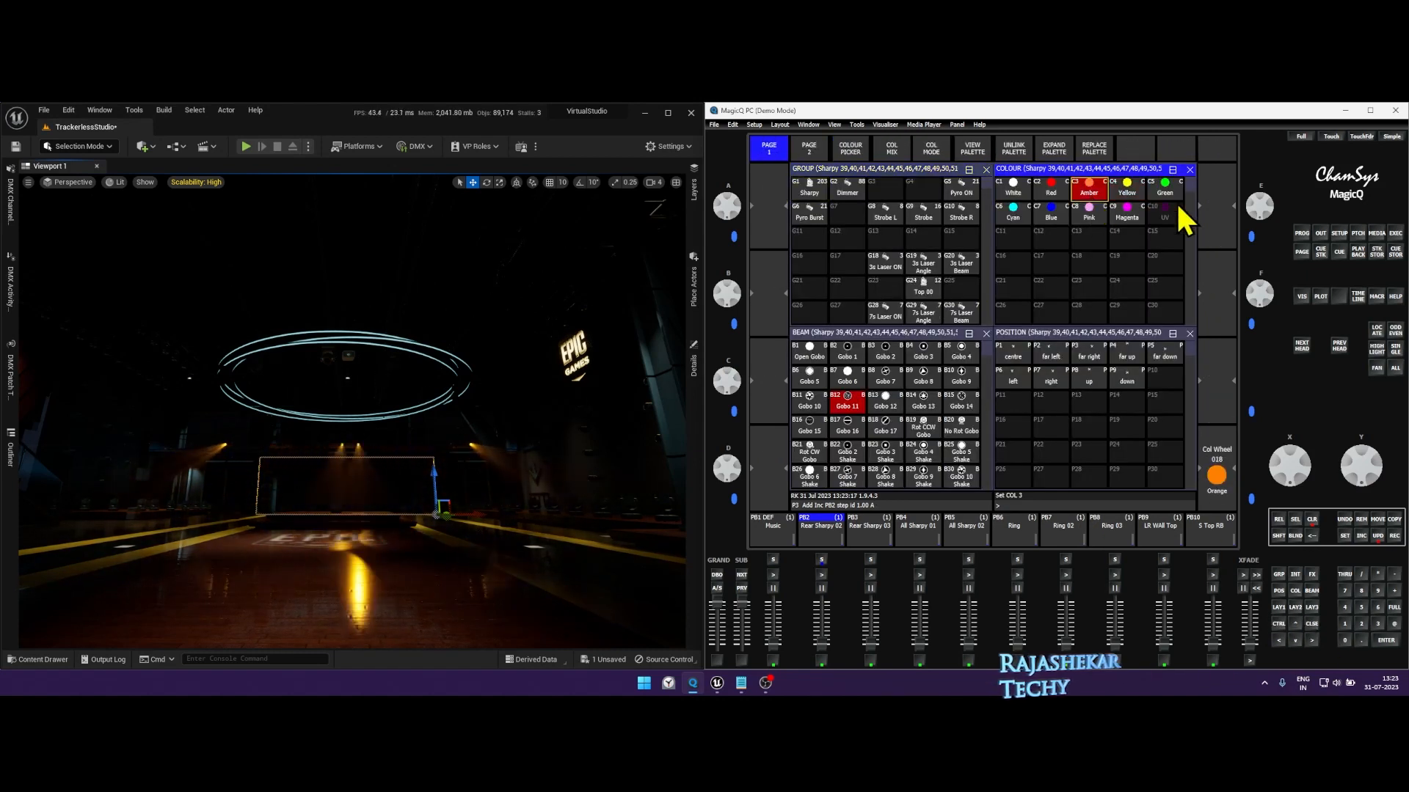
pyautogui.click(1012, 213)
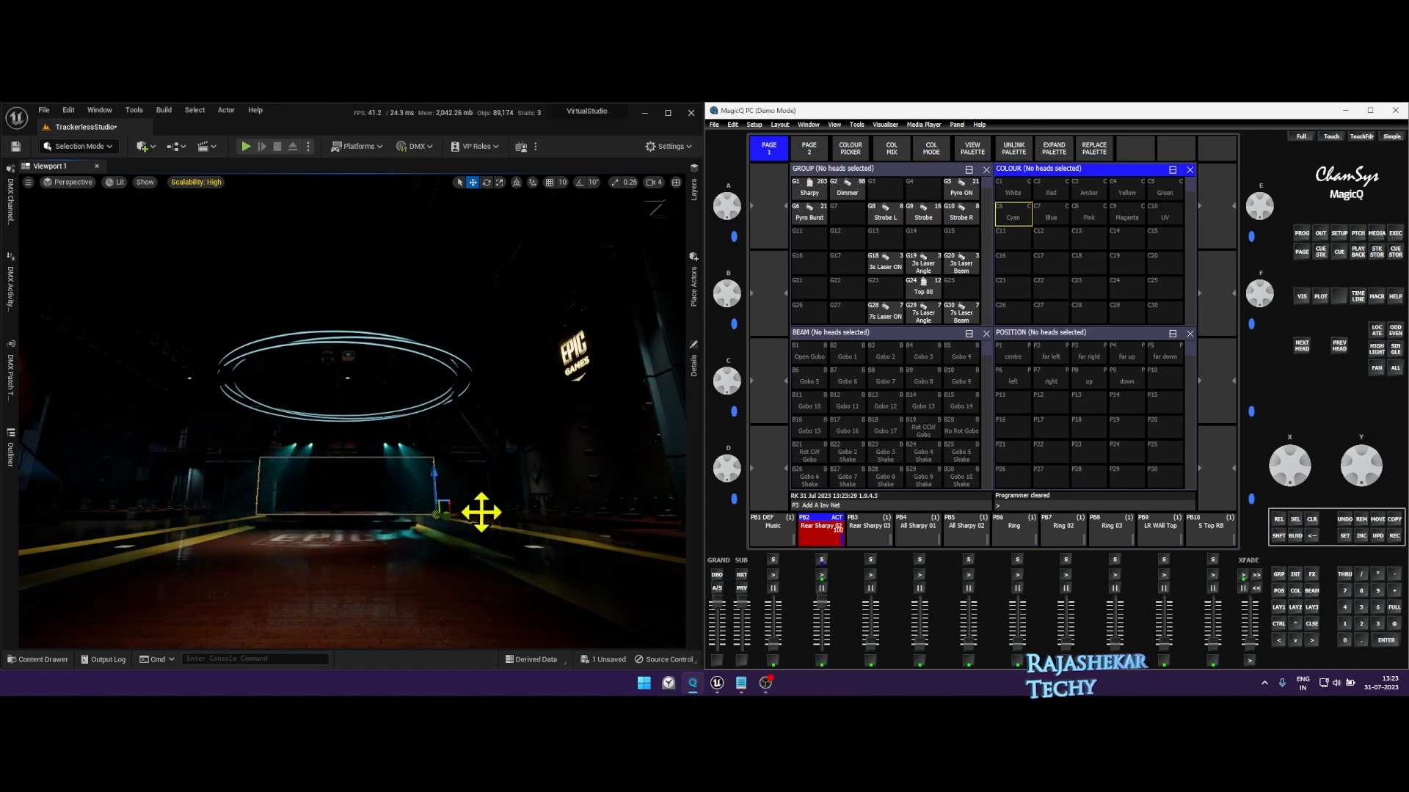
pyautogui.click(919, 525)
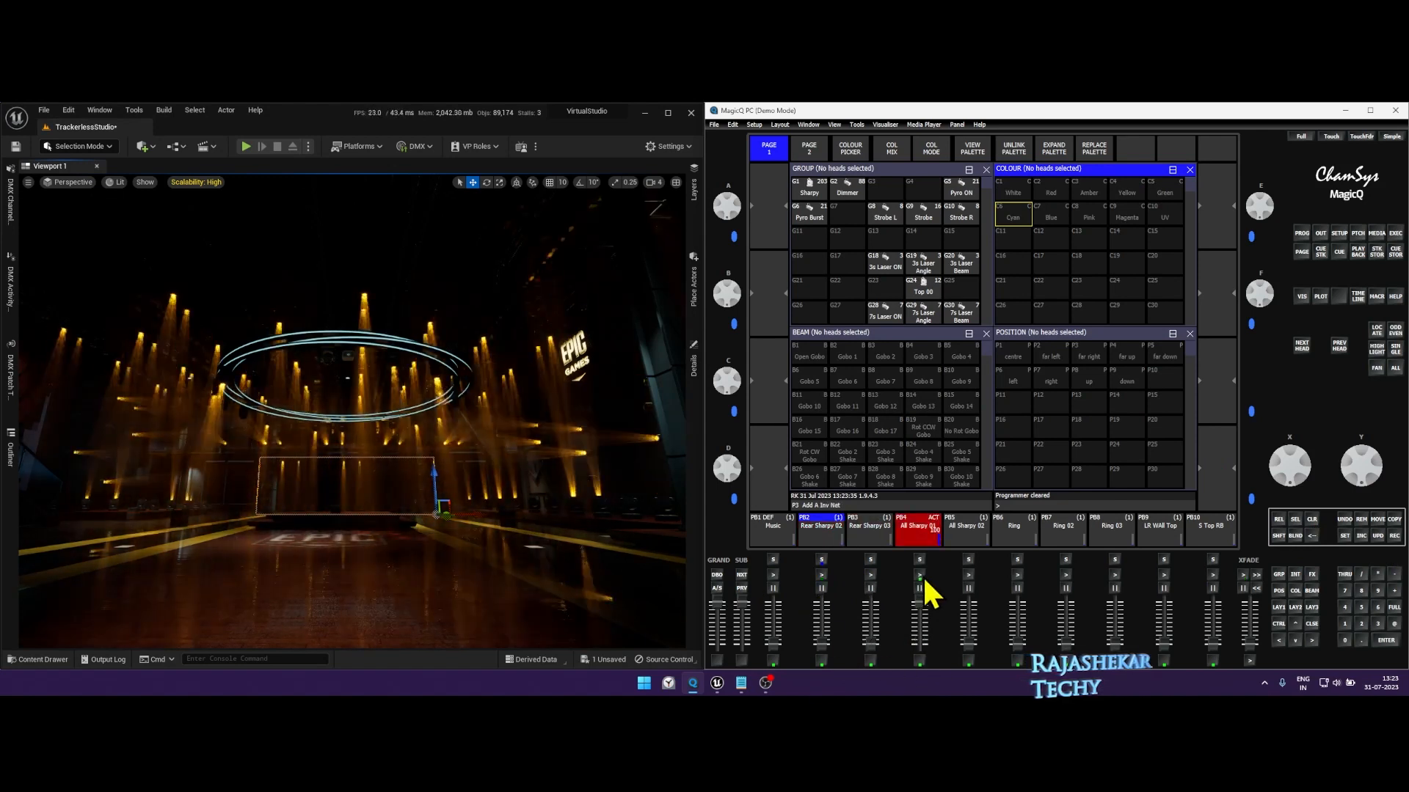